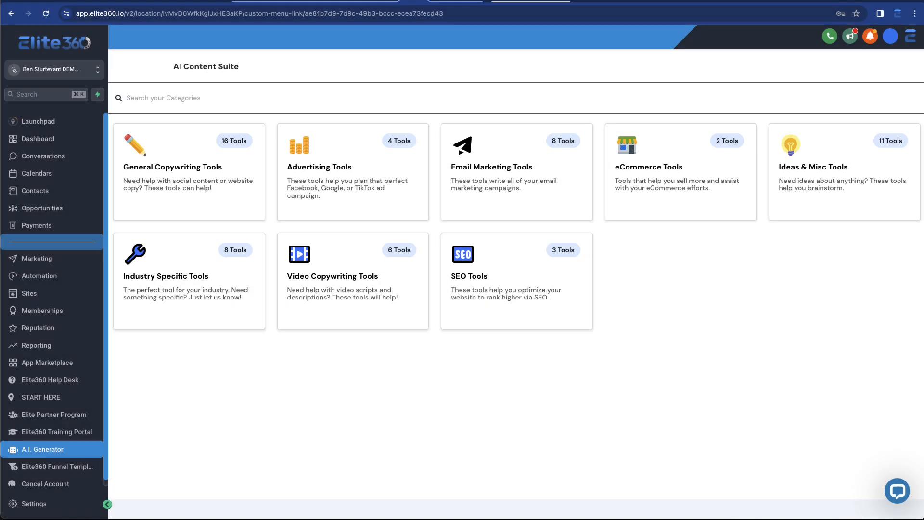
mouse_move(245, 393)
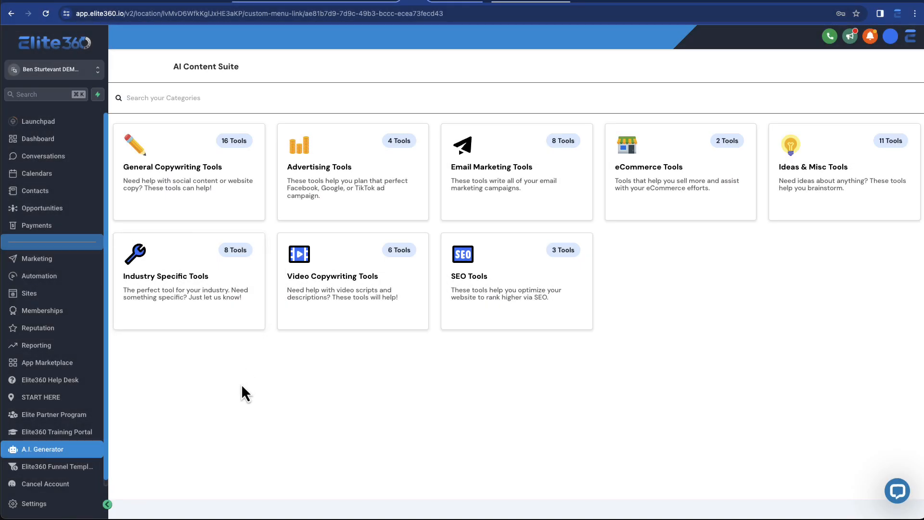
mouse_move(222, 403)
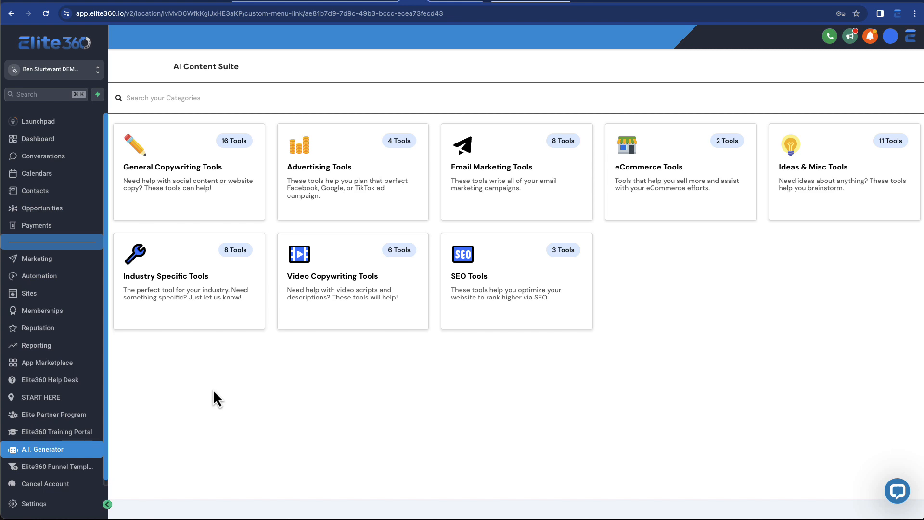
mouse_move(131, 447)
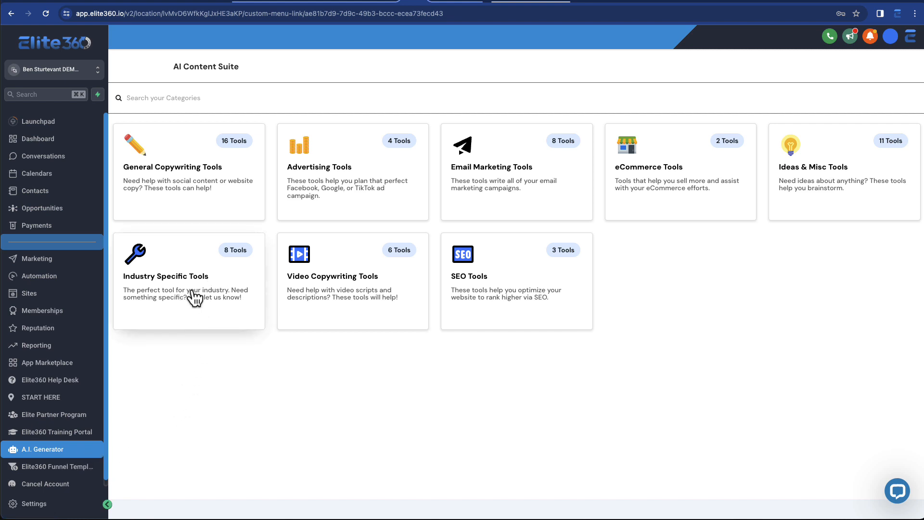
mouse_move(195, 291)
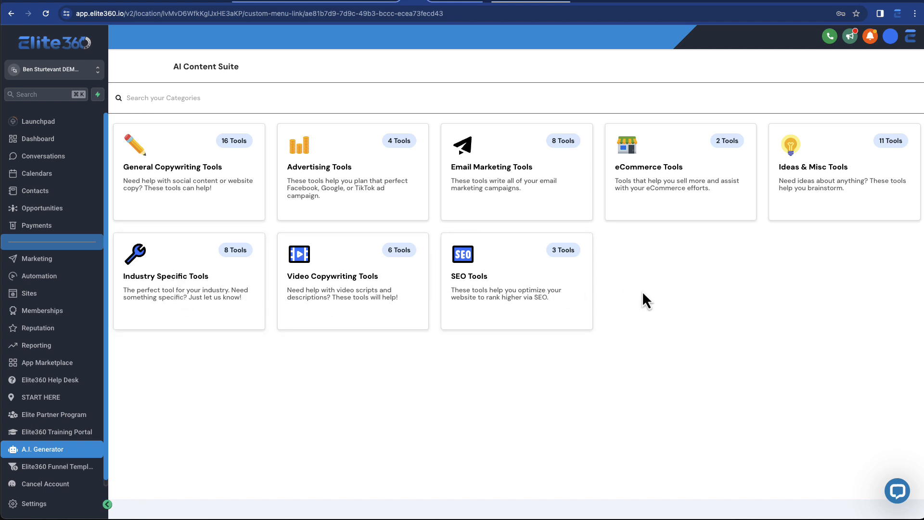
mouse_move(624, 292)
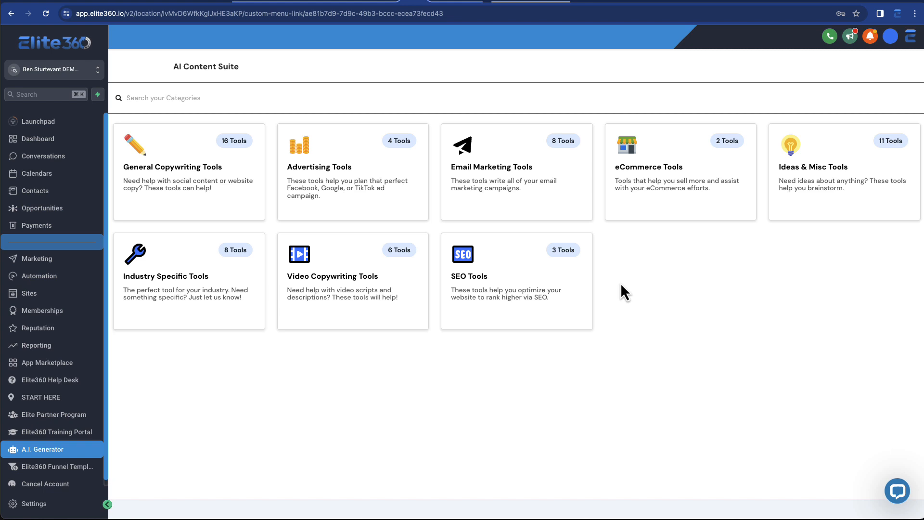
mouse_move(319, 186)
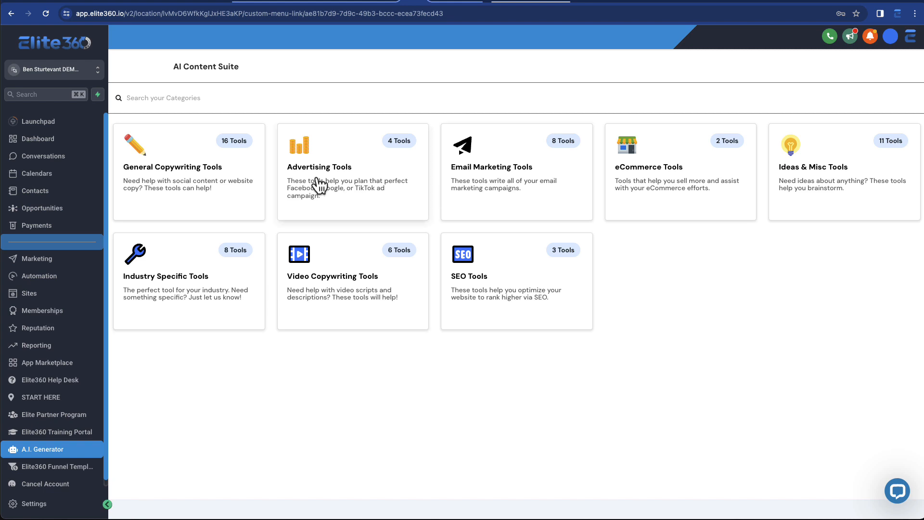
mouse_move(226, 193)
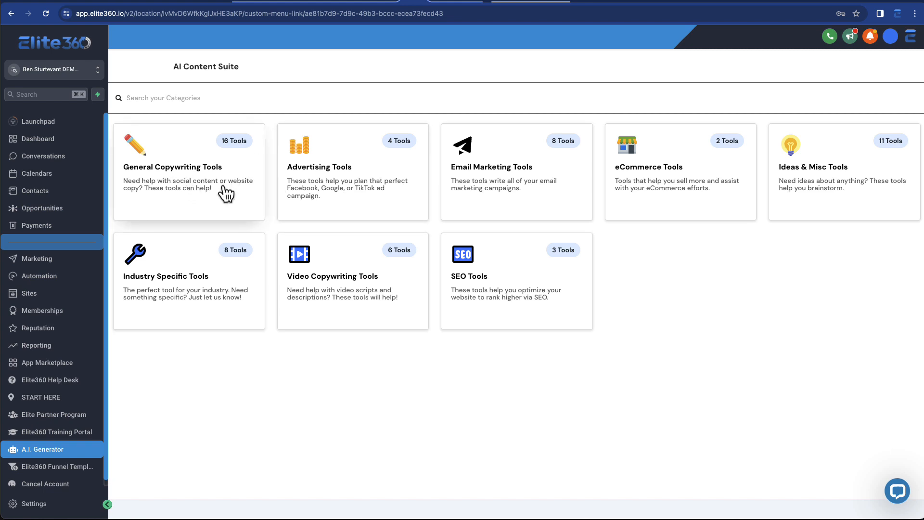
mouse_move(390, 178)
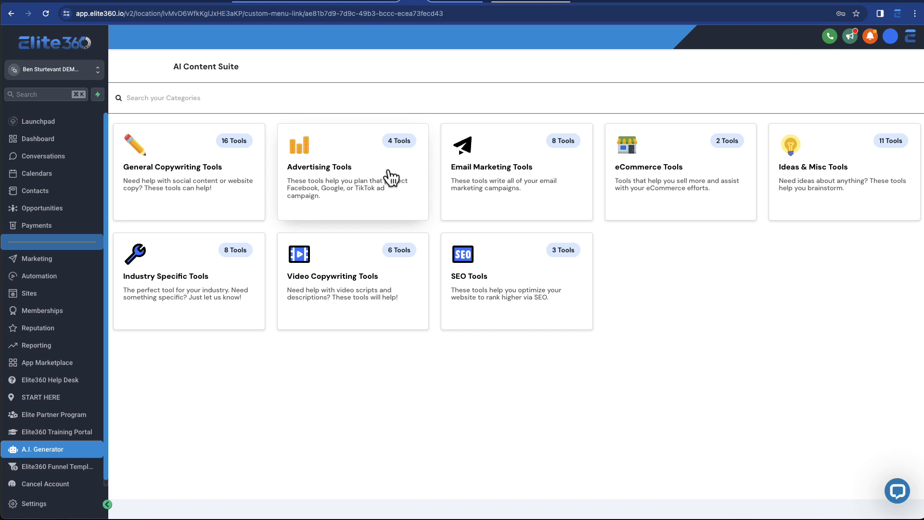
mouse_move(644, 187)
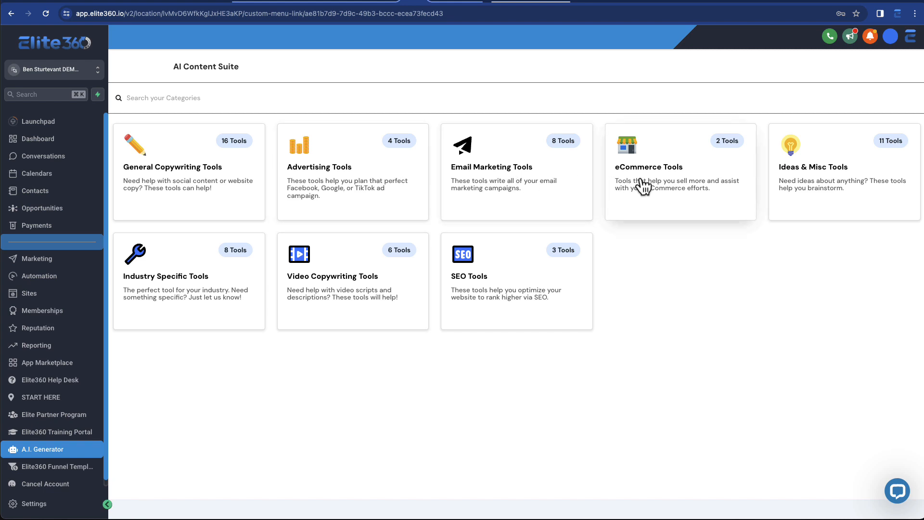
mouse_move(359, 313)
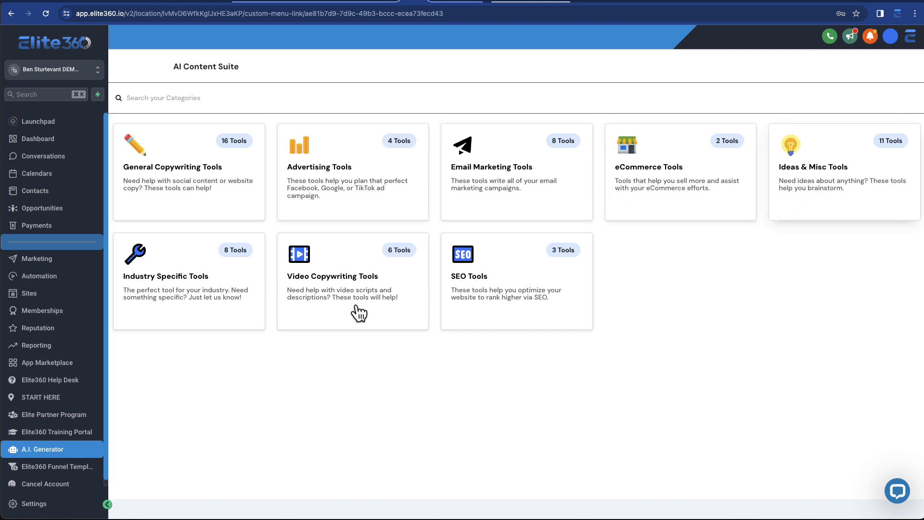
mouse_move(392, 306)
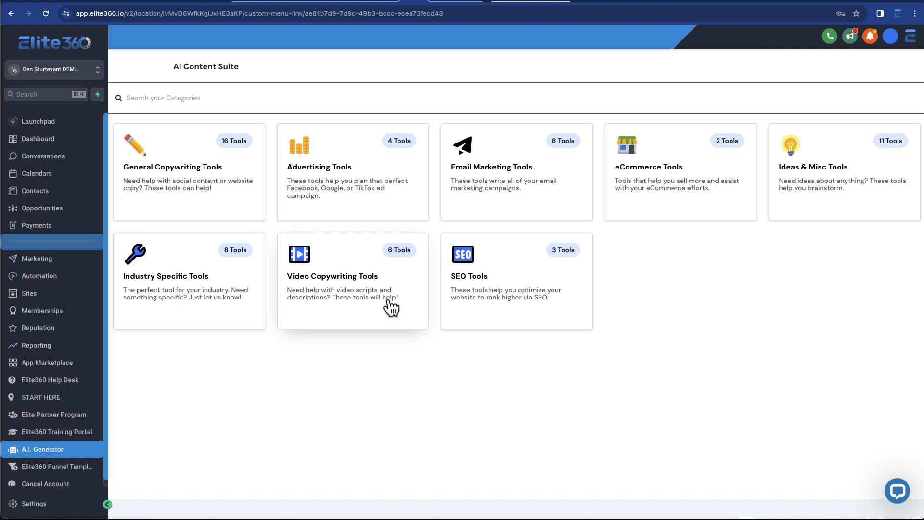
mouse_move(214, 226)
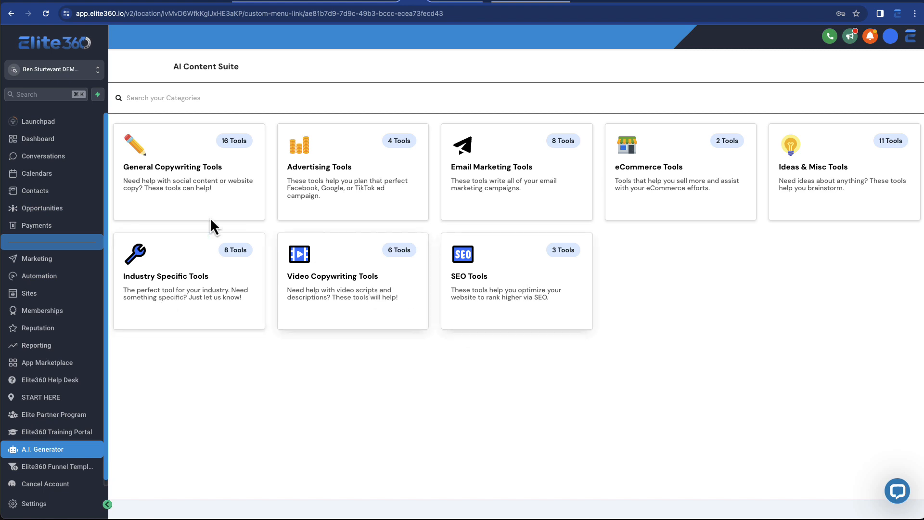
Browse the General Copywriting Tools category down to the end of its sixteen tools.
click(188, 171)
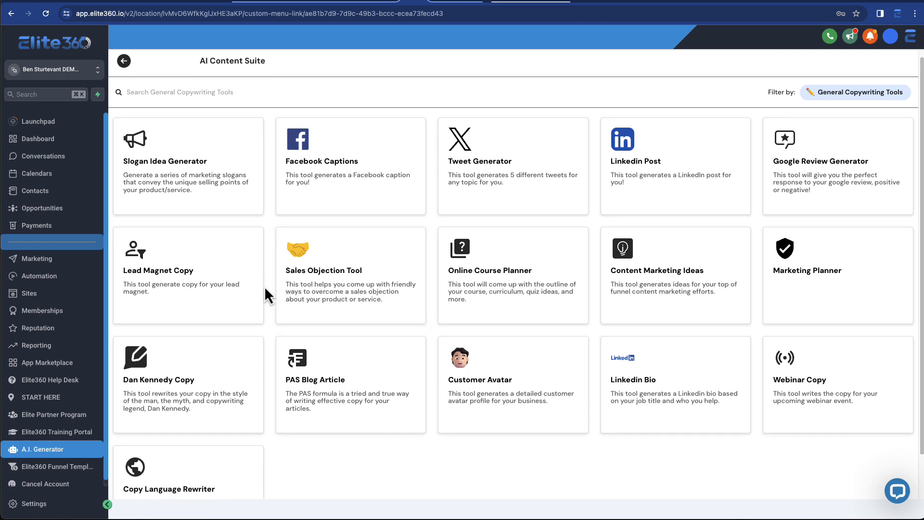
scroll(down, 3)
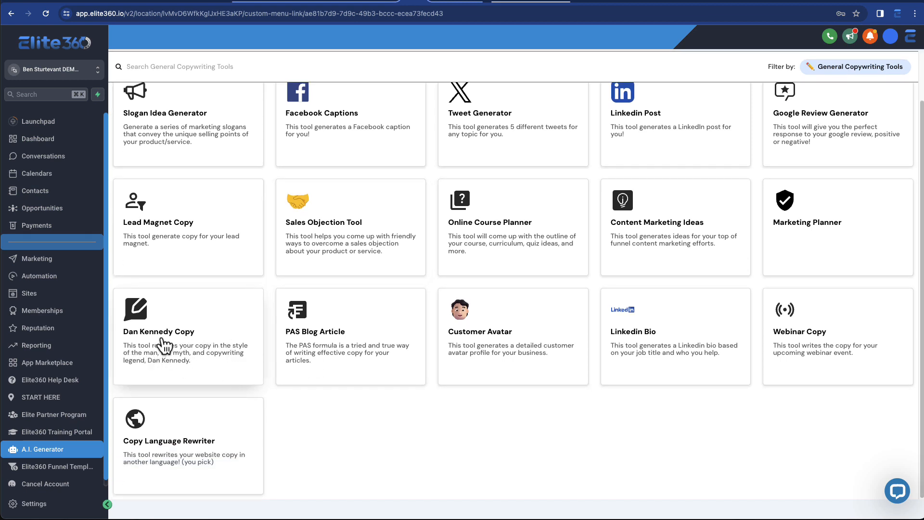
mouse_move(165, 343)
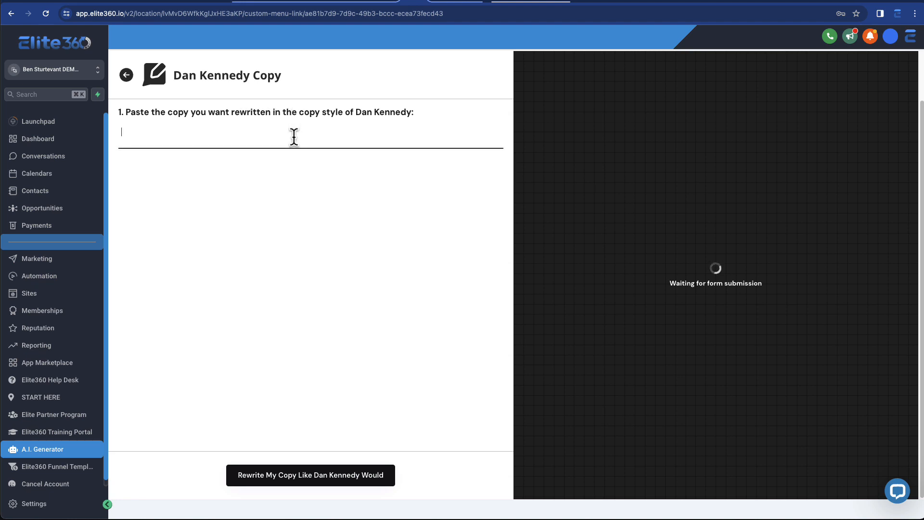
Enter 'Elite360 is the best all-in-one digital marketing system' and generate its Dan Kennedy-style rewrite.
text(E)
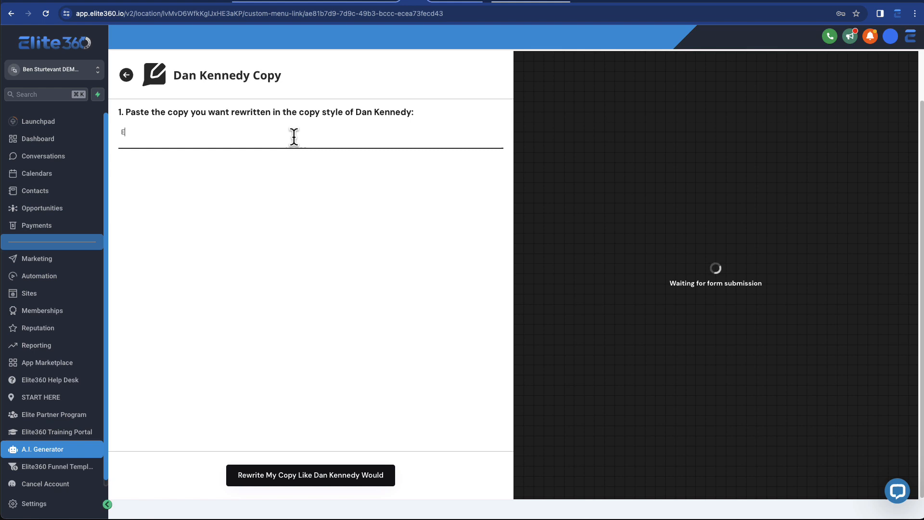
text(Elite360 is the be)
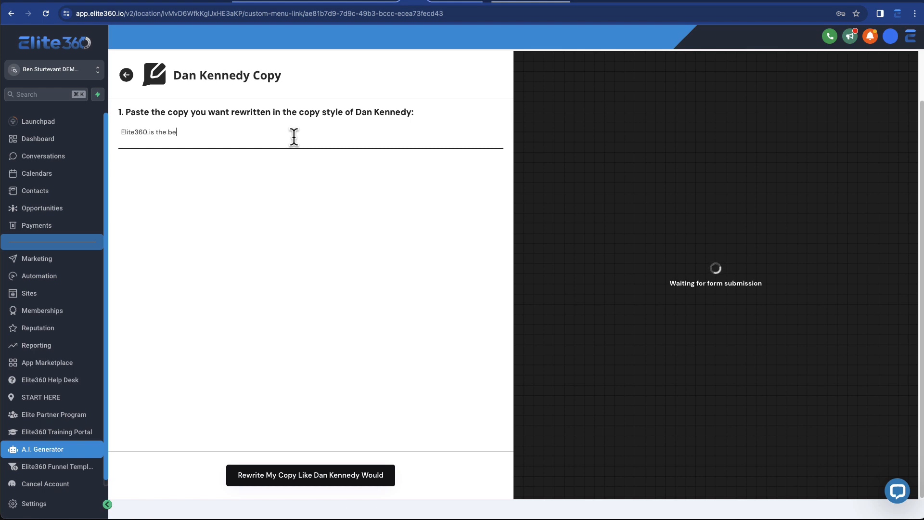
text(st all-inO)
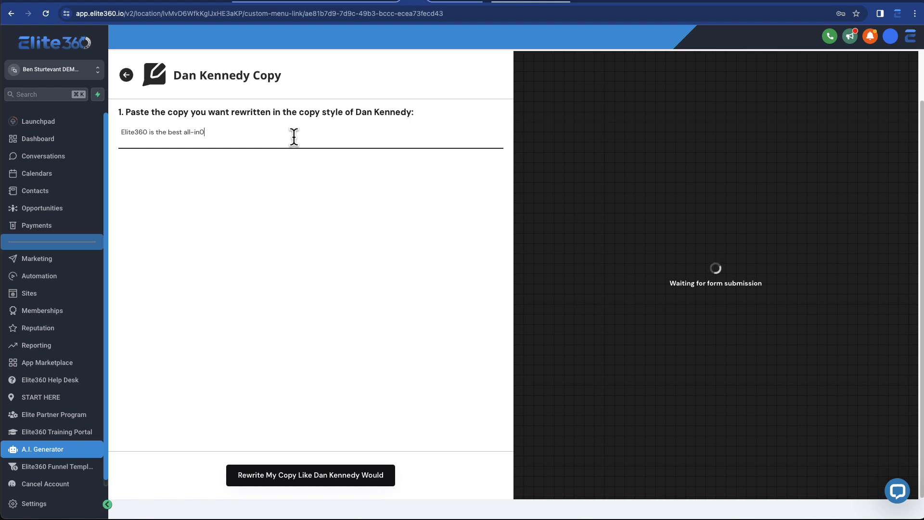
key(Backspace)
text(-one dig)
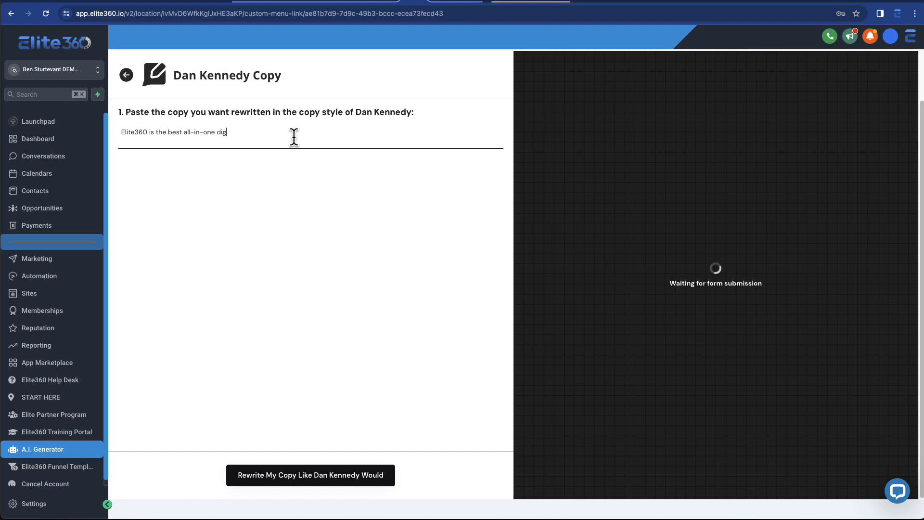
text(ital marketing)
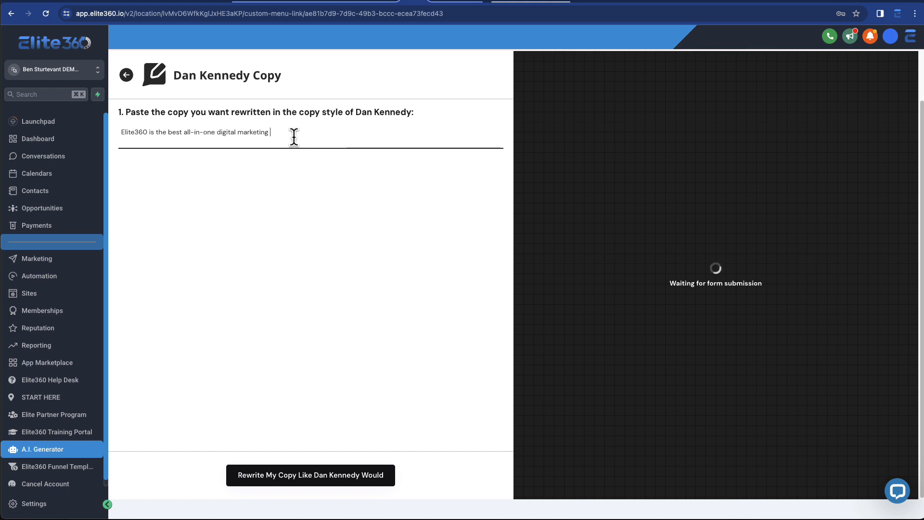
text(system)
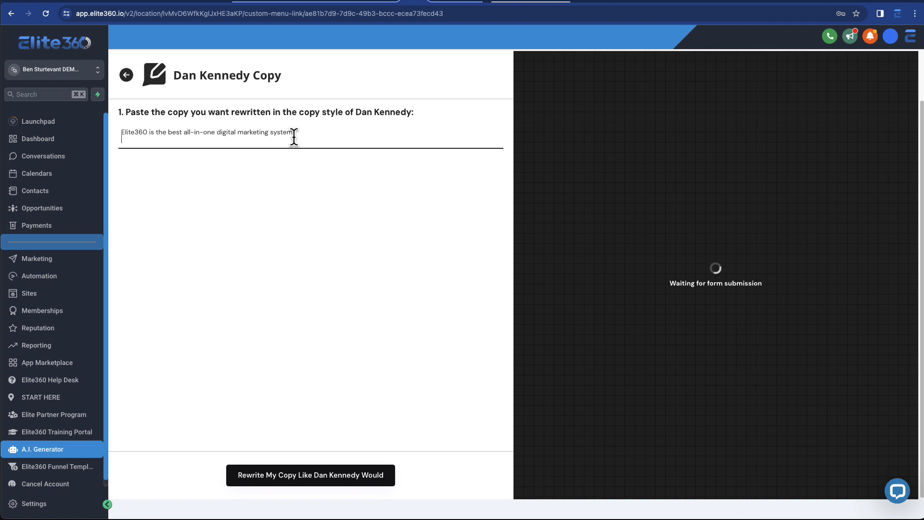
click(310, 475)
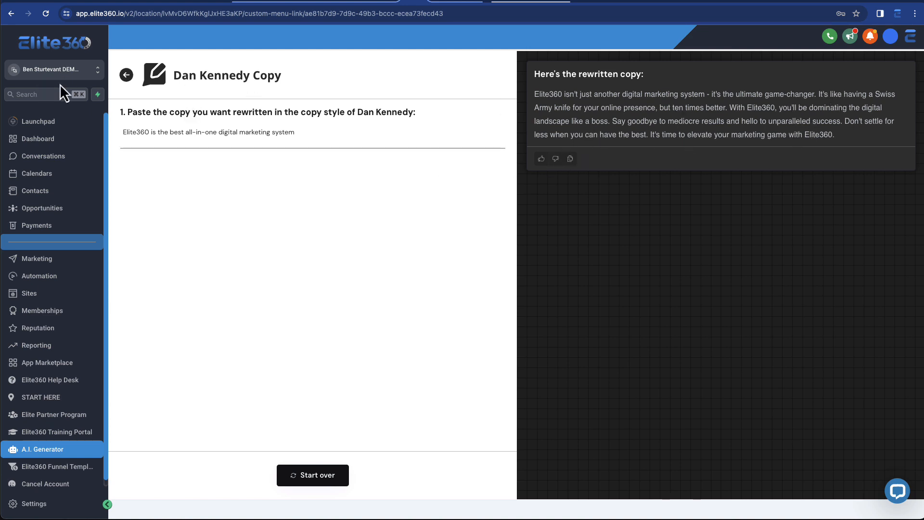
Leave the Dan Kennedy rewrite and return to the General Copywriting Tools list.
click(126, 75)
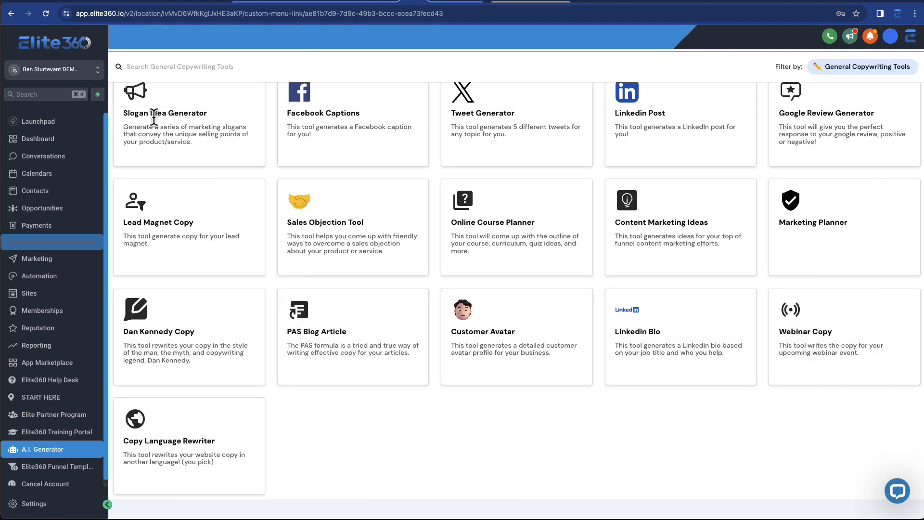
mouse_move(265, 253)
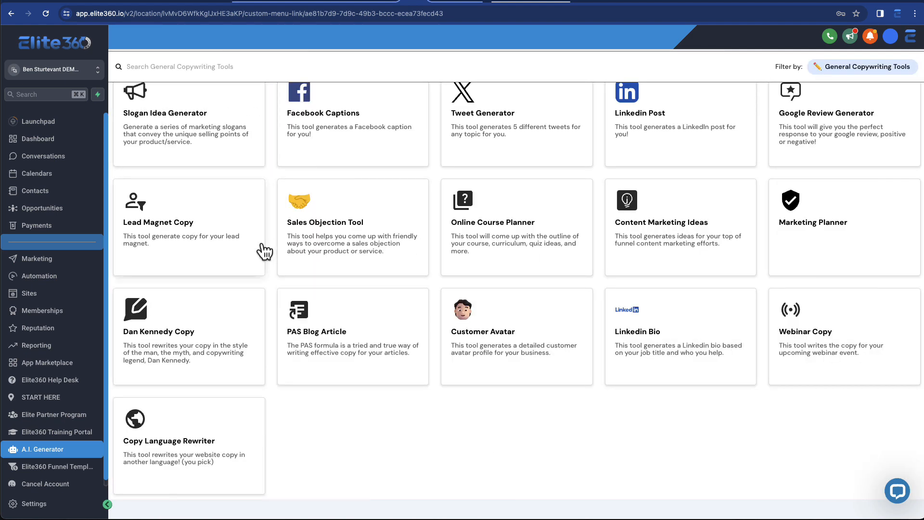
mouse_move(435, 282)
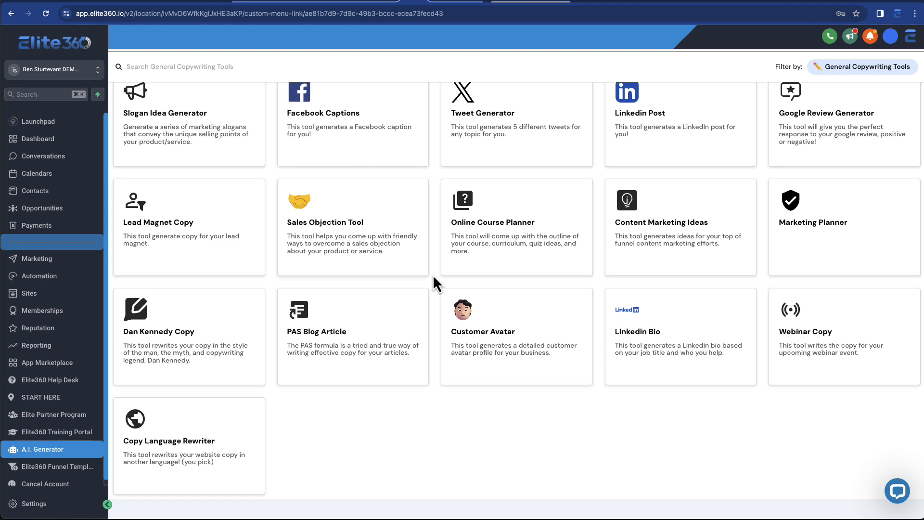
mouse_move(672, 286)
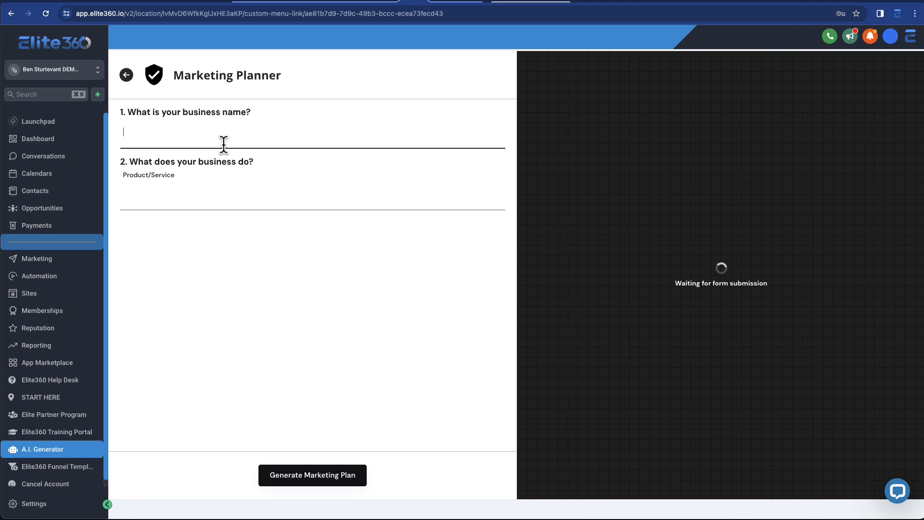
Generate a marketing plan for Elite360 as an all-in-one system, then return to the tools list.
text(Elite360)
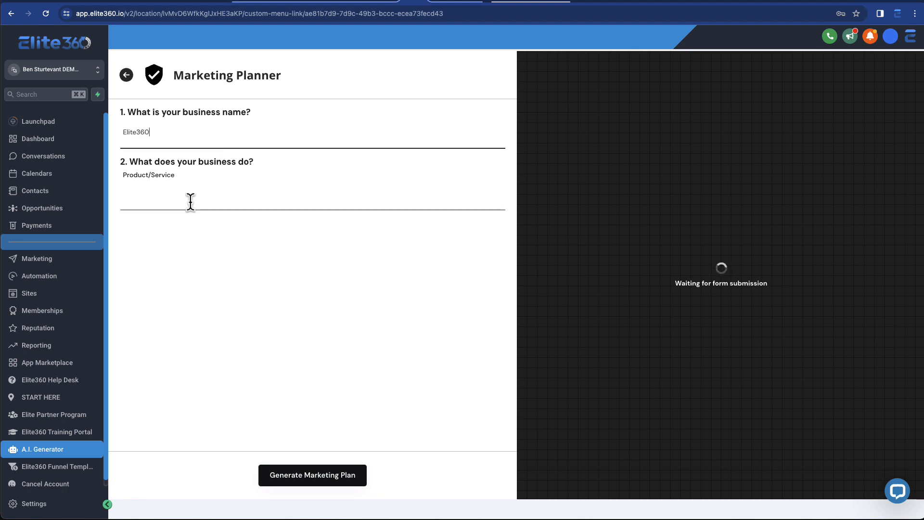
text(all-in-one digital marketing software)
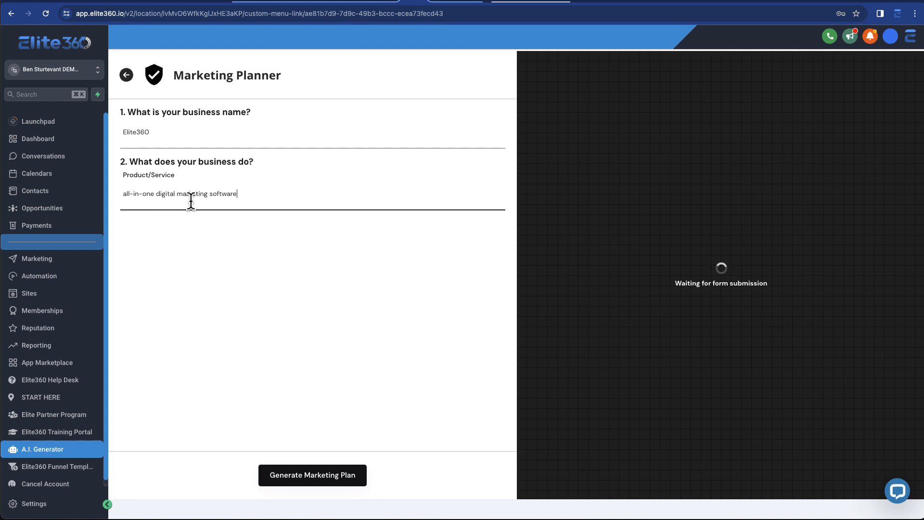
click(312, 475)
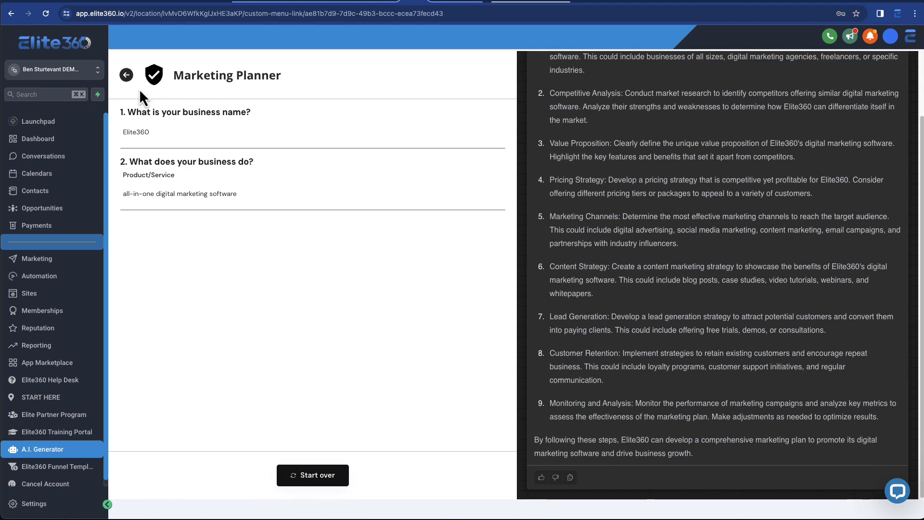
click(126, 75)
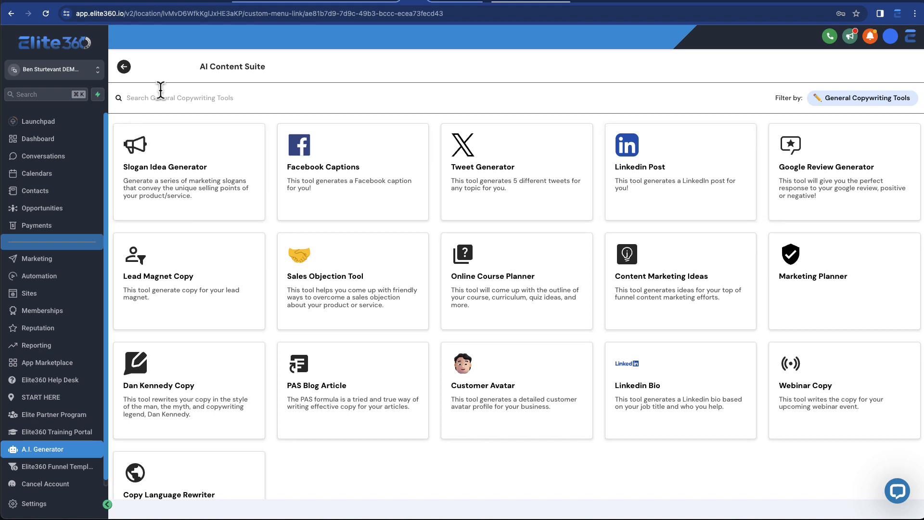
Browse the Email Marketing and Ideas & Misc categories, returning to the eight-category overview.
click(124, 67)
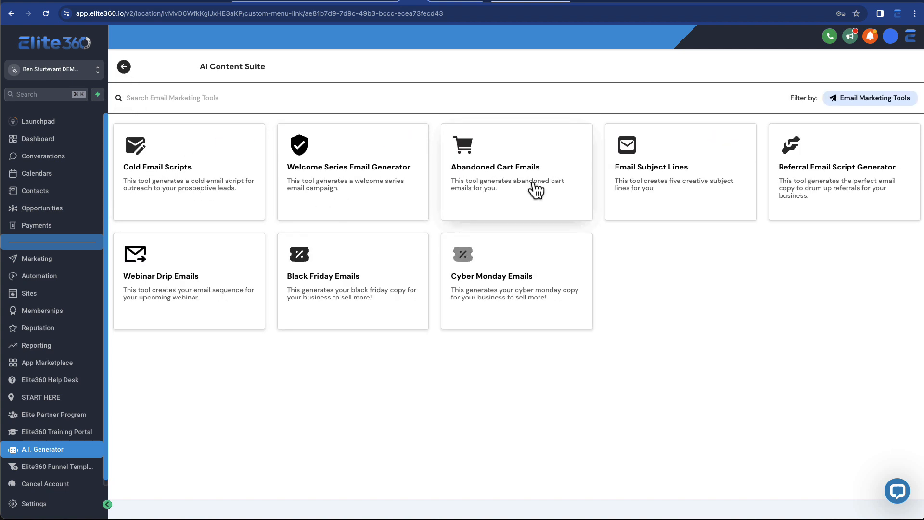
mouse_move(163, 198)
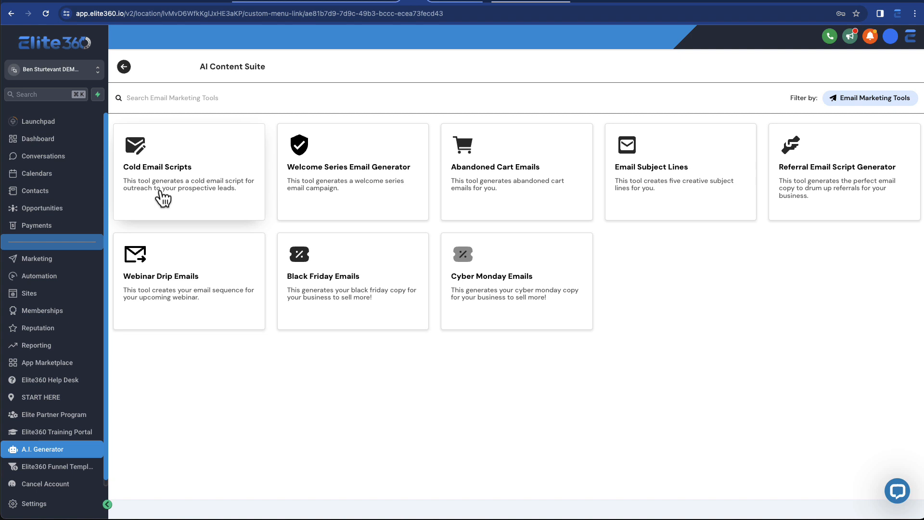
mouse_move(575, 211)
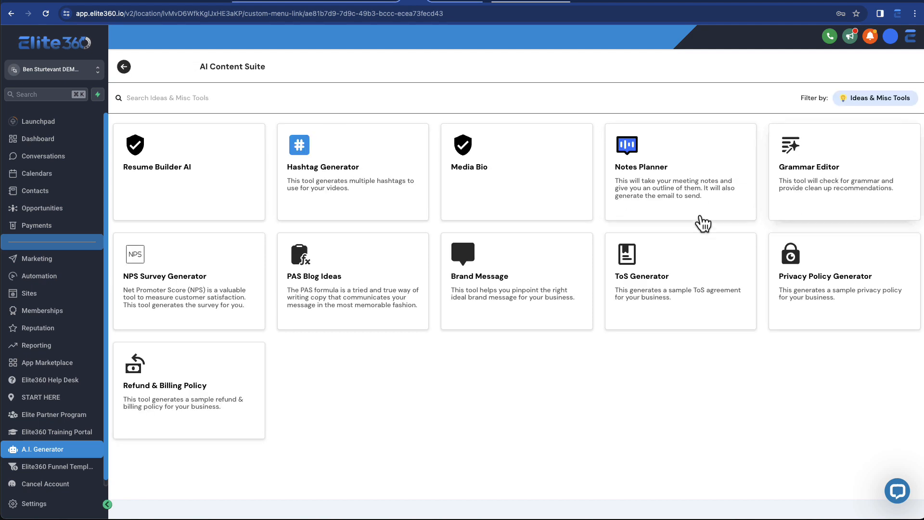
mouse_move(124, 67)
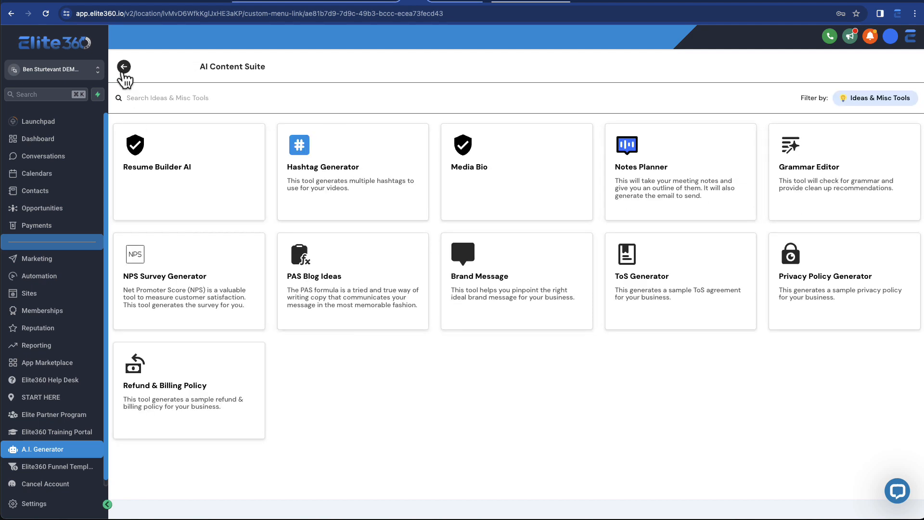
click(124, 67)
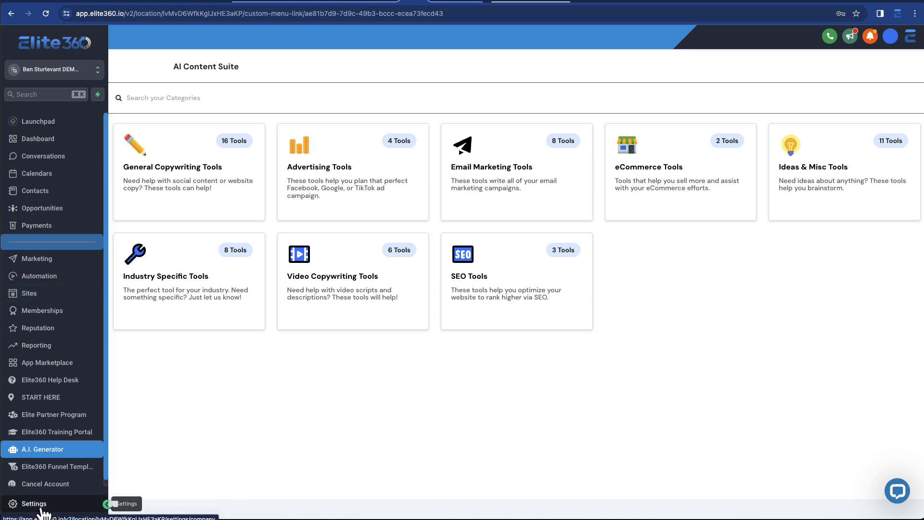
Go into Settings and bring up the Conversation AI bot settings page.
click(33, 503)
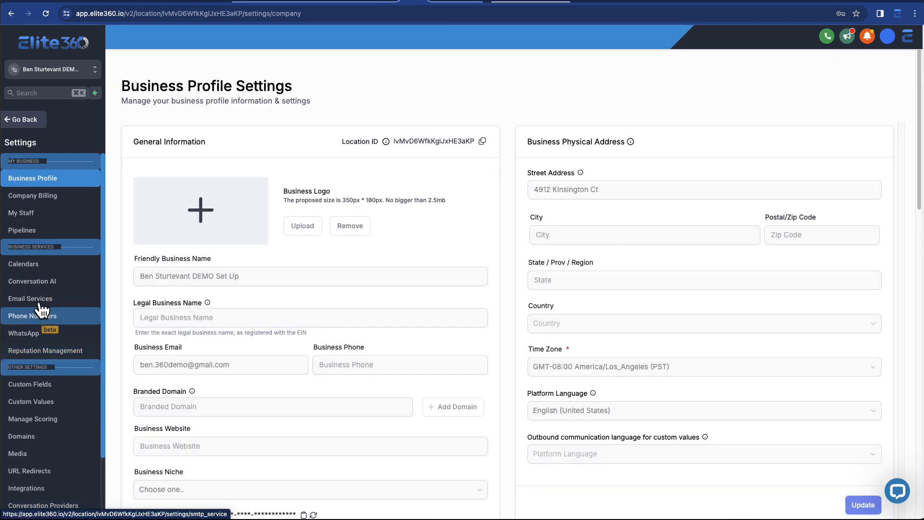
click(32, 281)
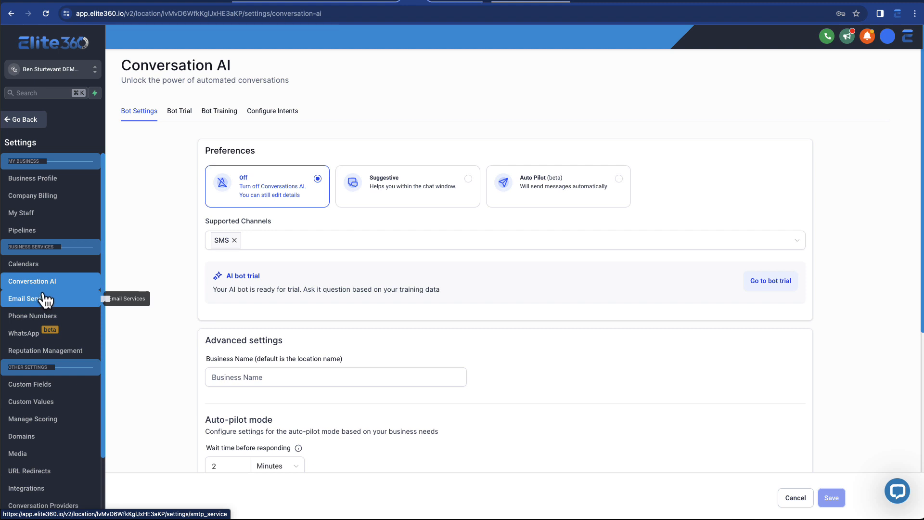
mouse_move(193, 334)
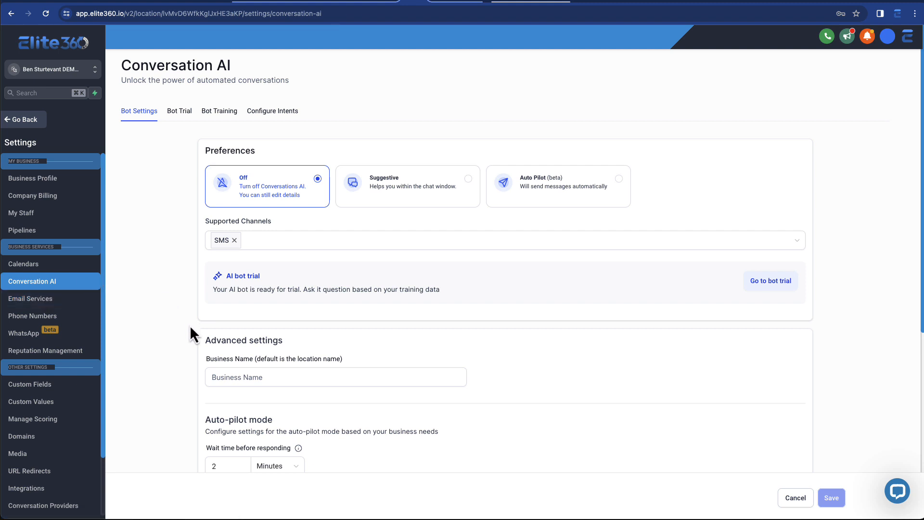
mouse_move(189, 324)
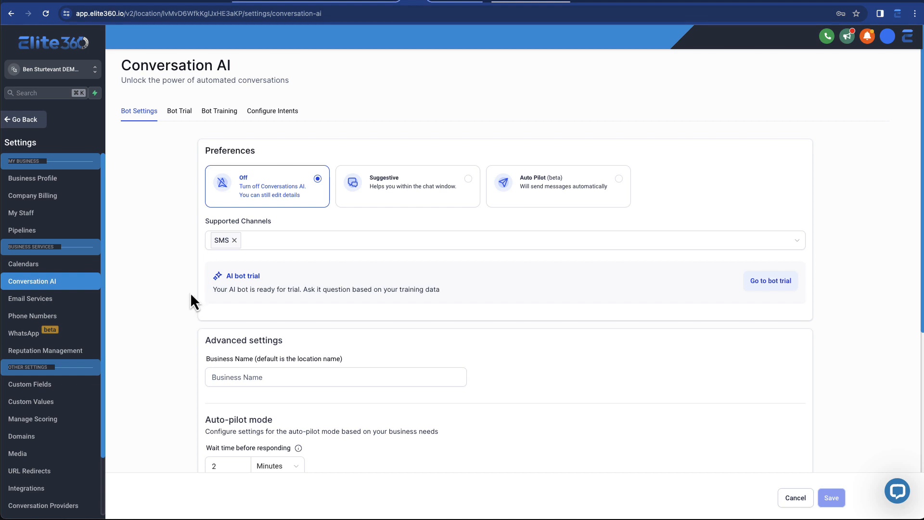
mouse_move(200, 283)
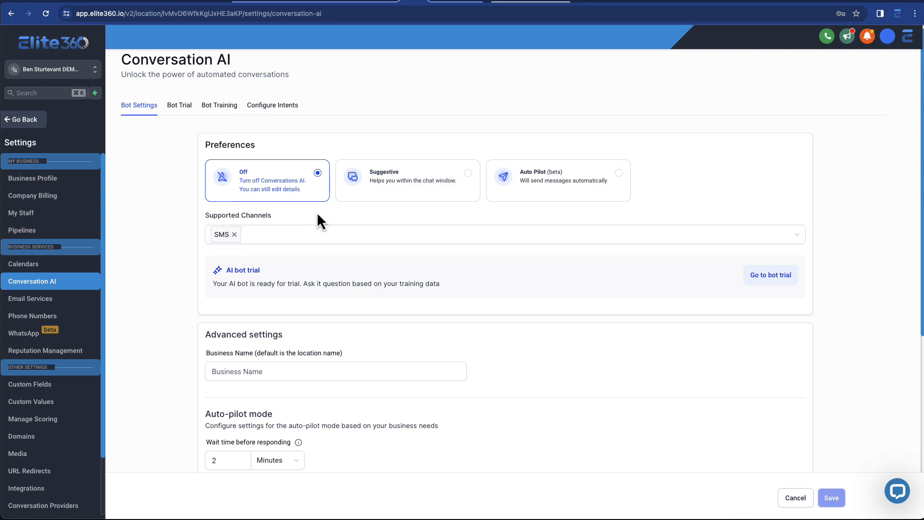
mouse_move(313, 232)
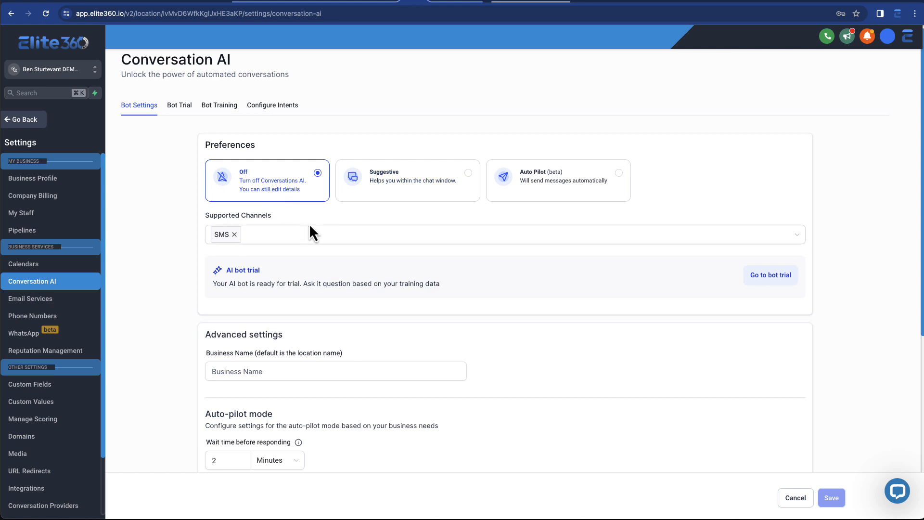
Set the bot to Suggestive then Auto Pilot and add Instagram alongside SMS as a supported channel.
click(407, 180)
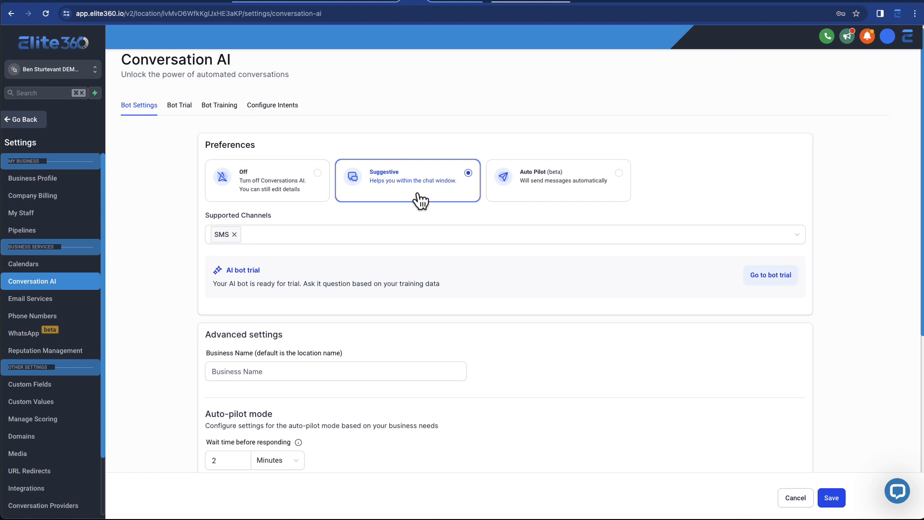
mouse_move(560, 199)
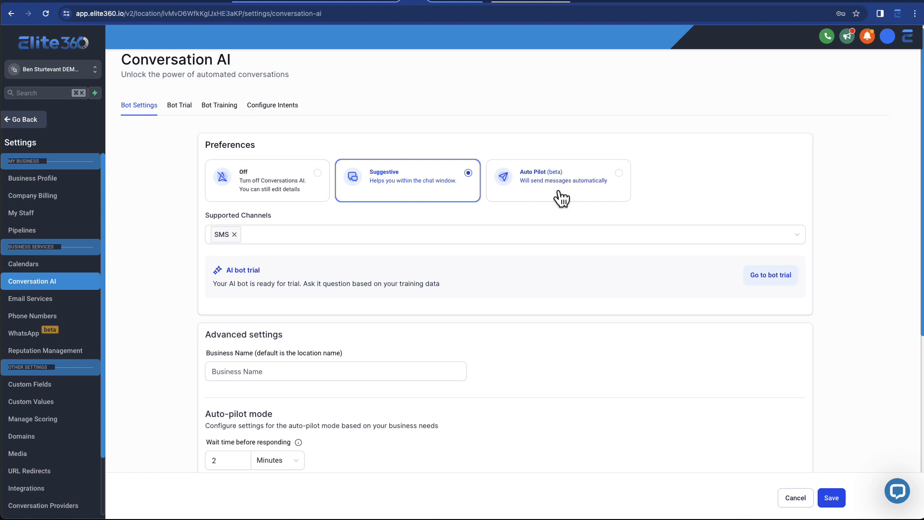
click(557, 180)
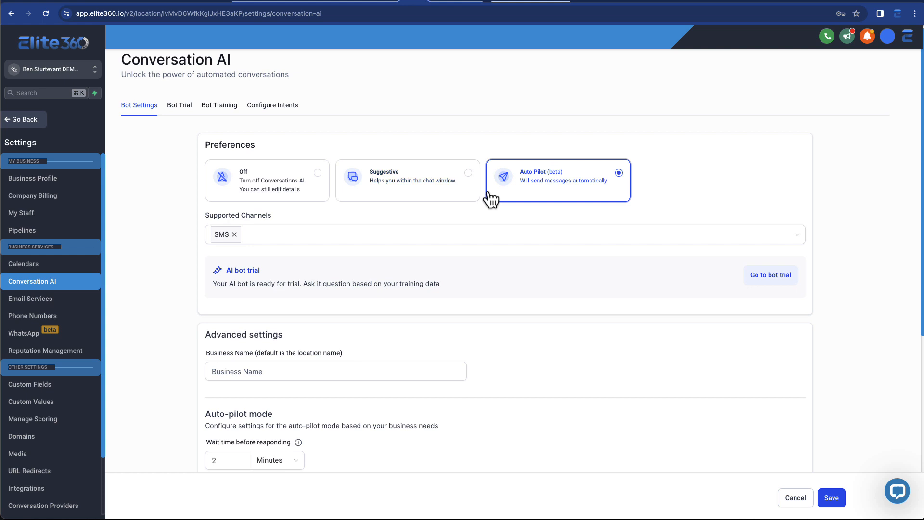
mouse_move(286, 244)
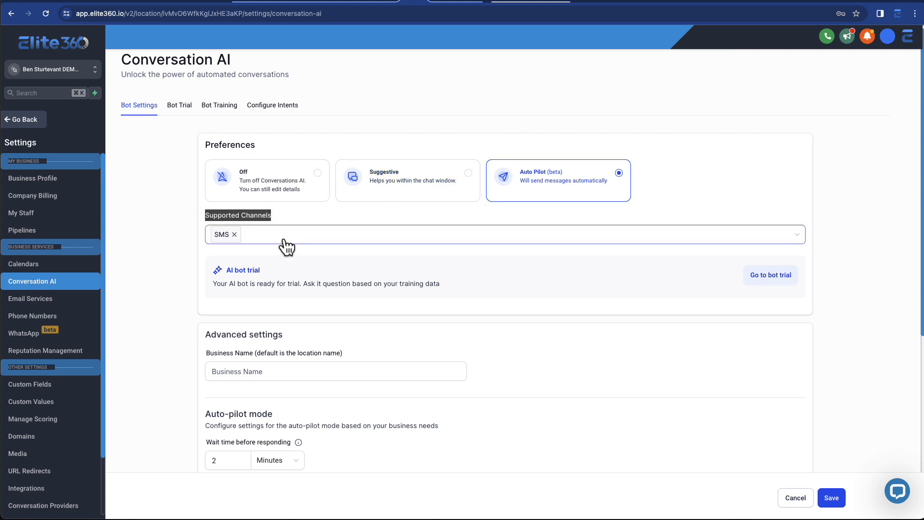
click(504, 234)
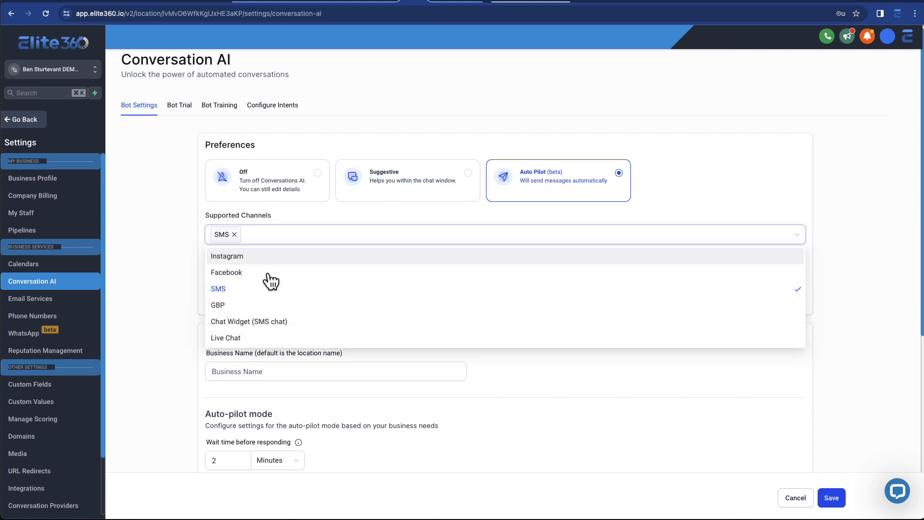
mouse_move(248, 321)
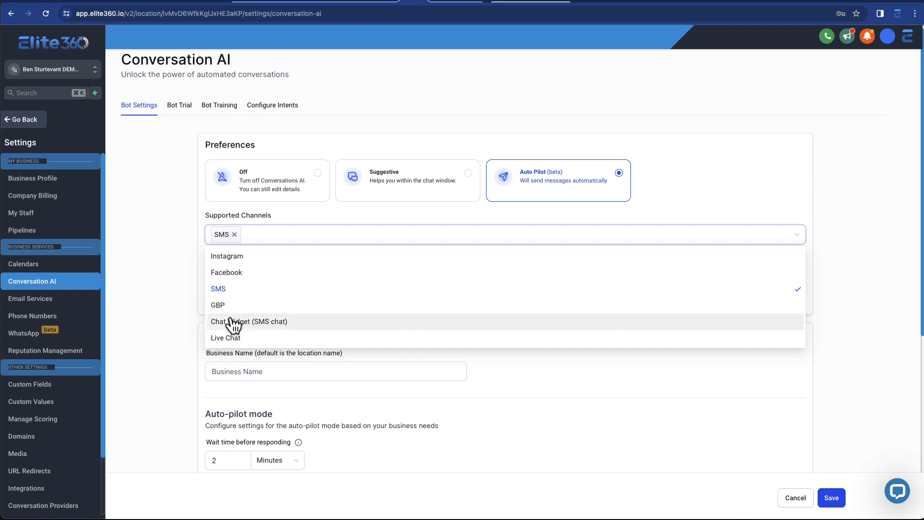
mouse_move(277, 338)
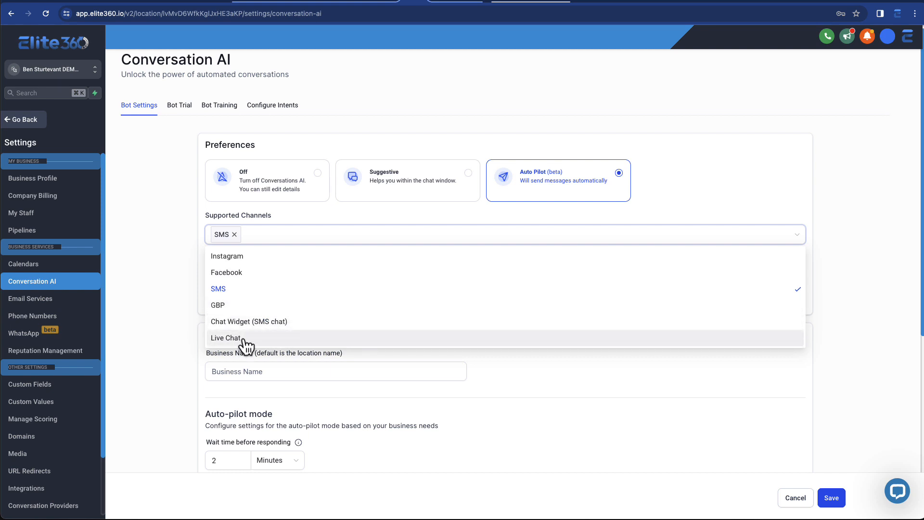
click(226, 256)
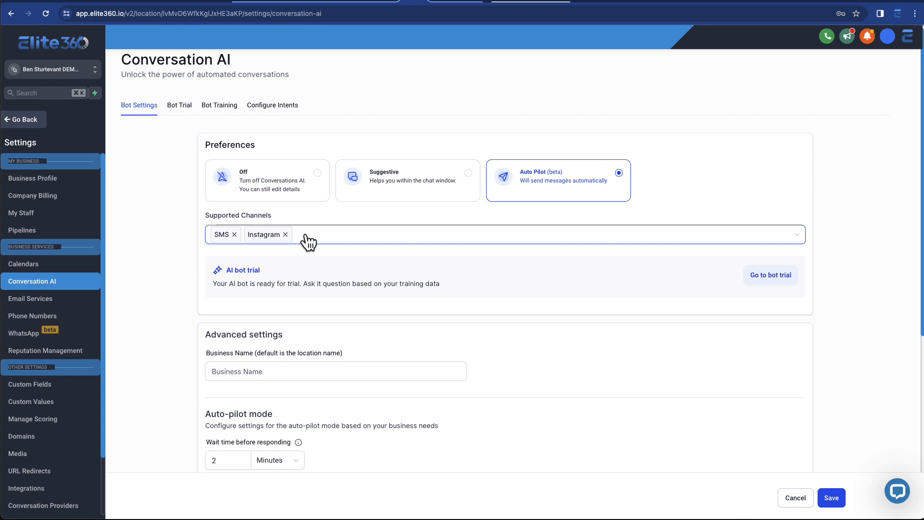
mouse_move(312, 247)
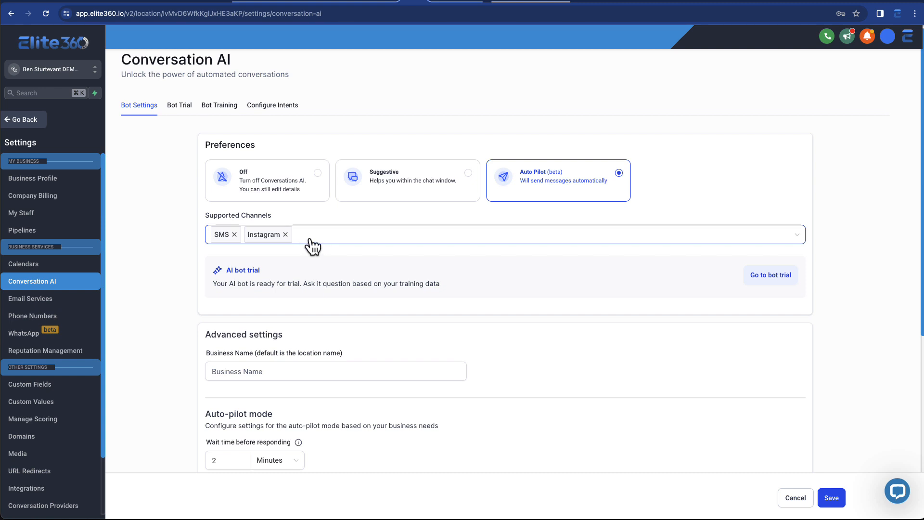
Review Bot Training's Uploaded Links and move on to the Configure Intents page.
click(219, 105)
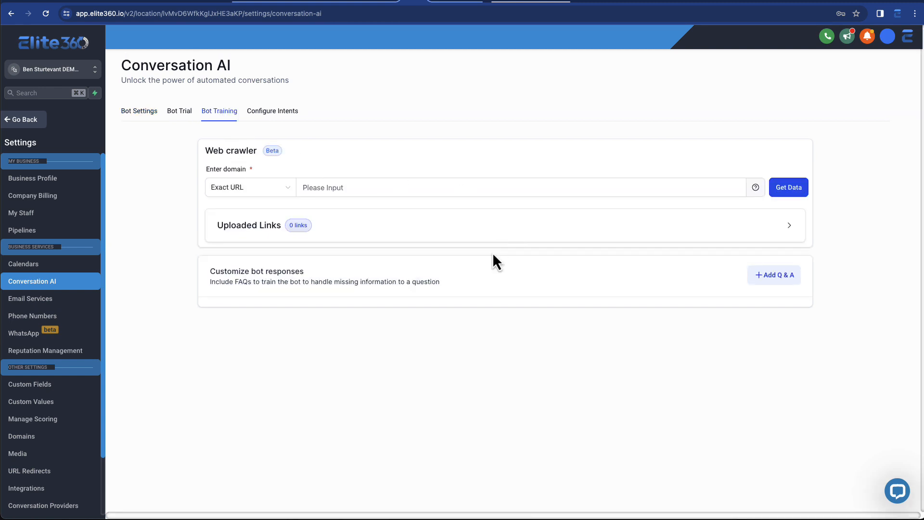
click(789, 225)
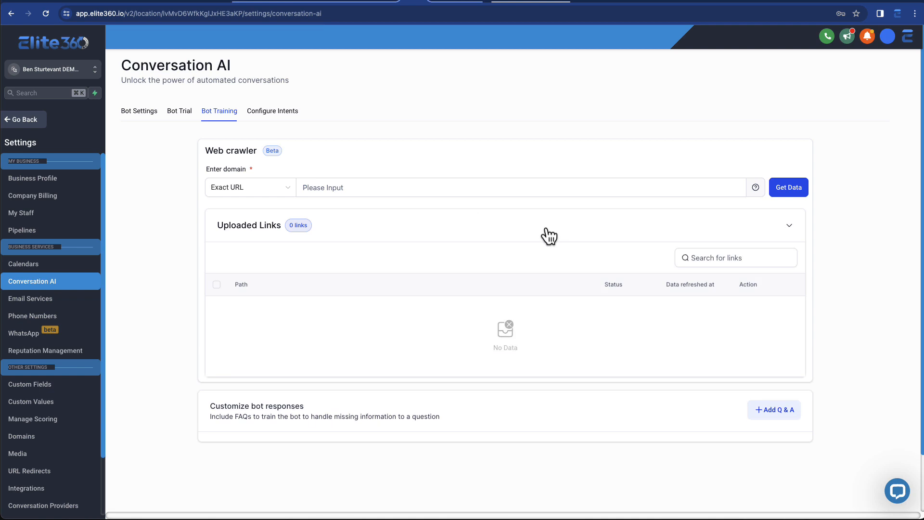
click(788, 226)
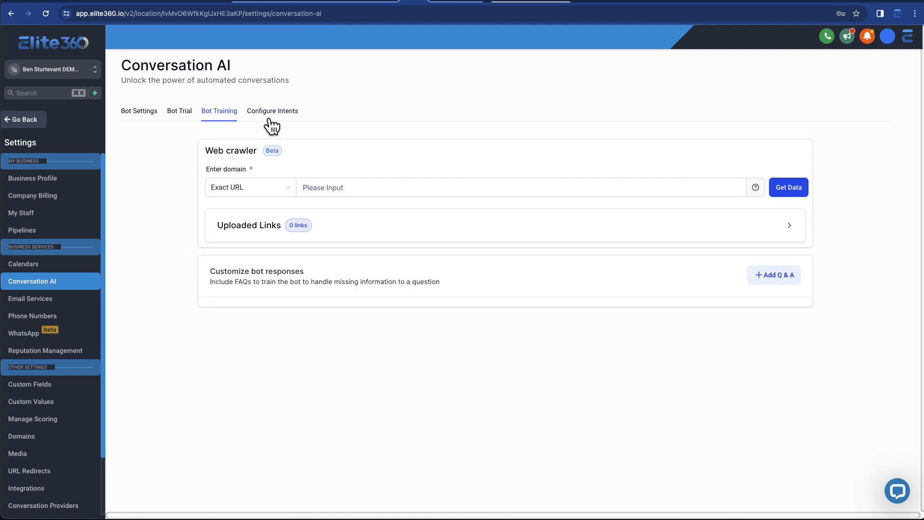
click(272, 110)
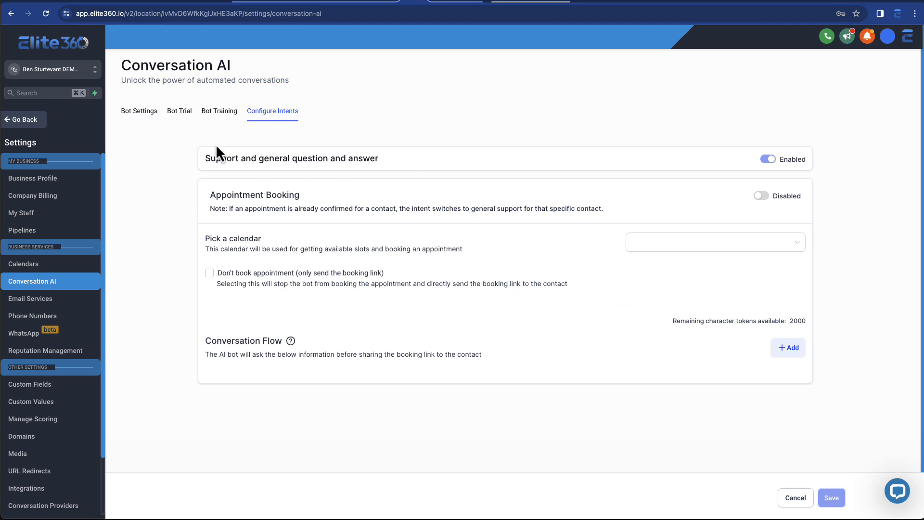
mouse_move(235, 7)
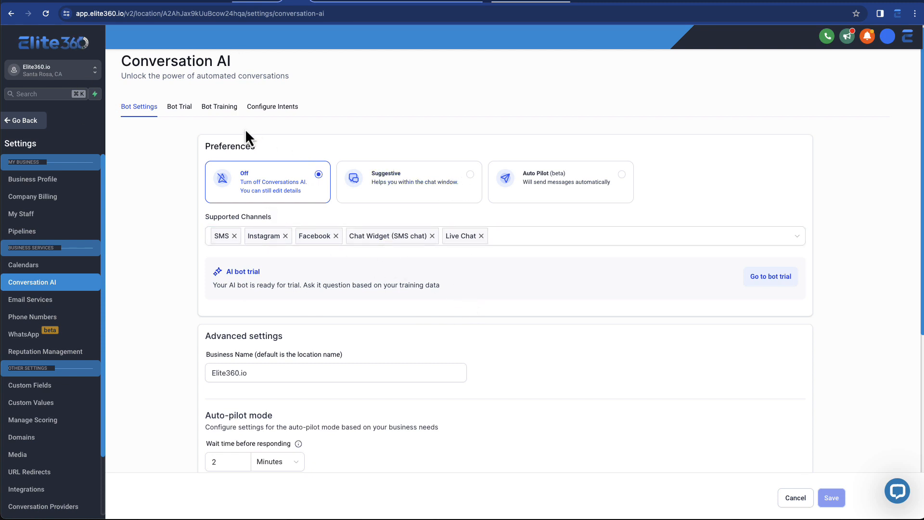
From the Bot Training tab, bring up the Elite360.io bot trial chat with an empty conversation.
click(218, 106)
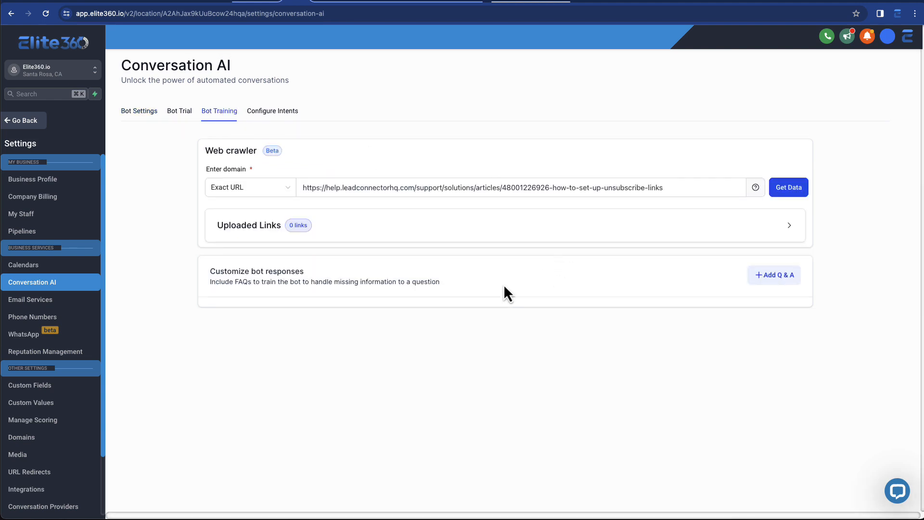
scroll(down, 3)
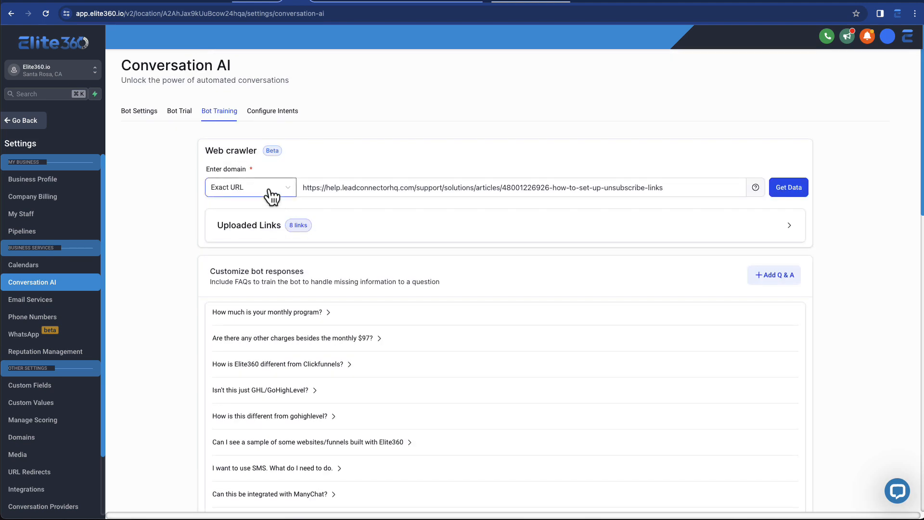
click(179, 111)
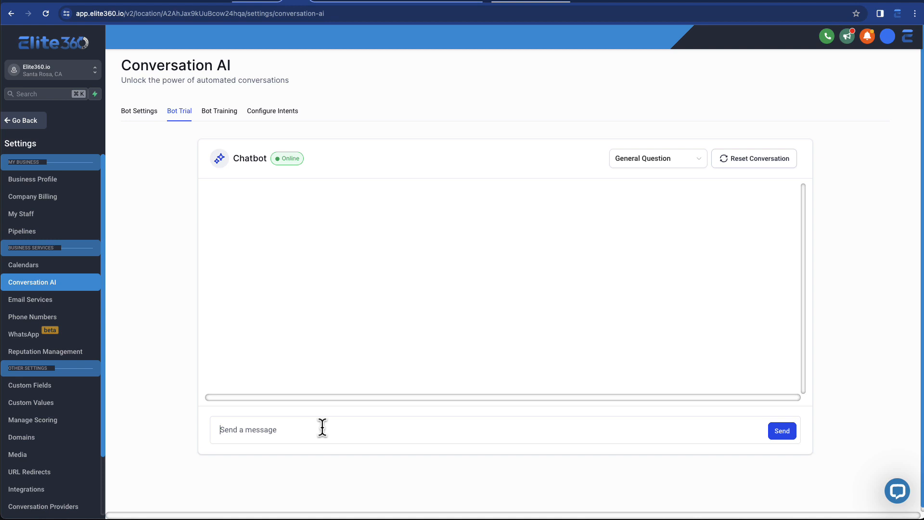
Ask the trial bot 'How much does Elite360 cost?' and 'how long does that price last?' to get its $97 monthly answers.
text(How much)
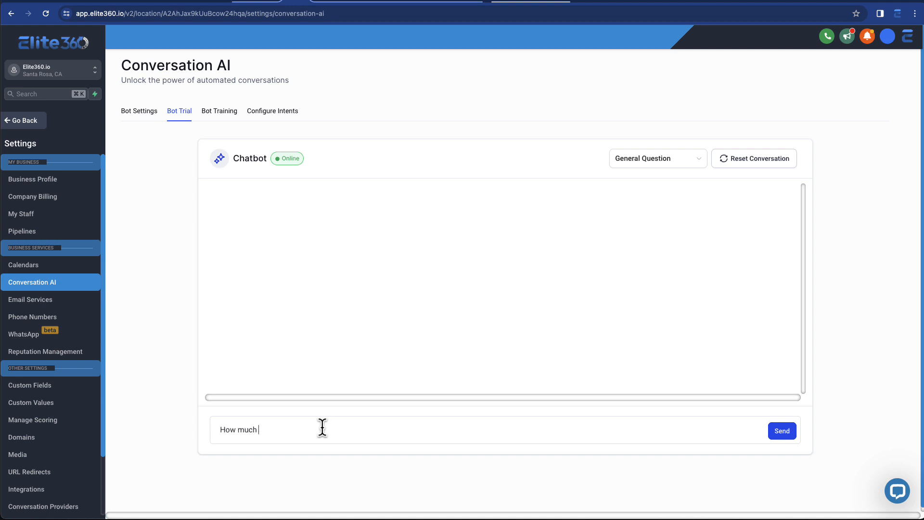
text(does Elite360)
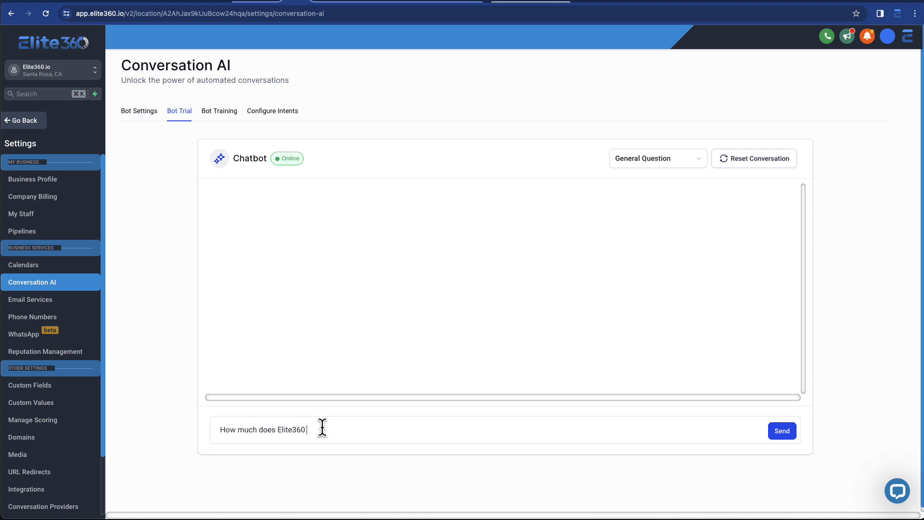
click(781, 430)
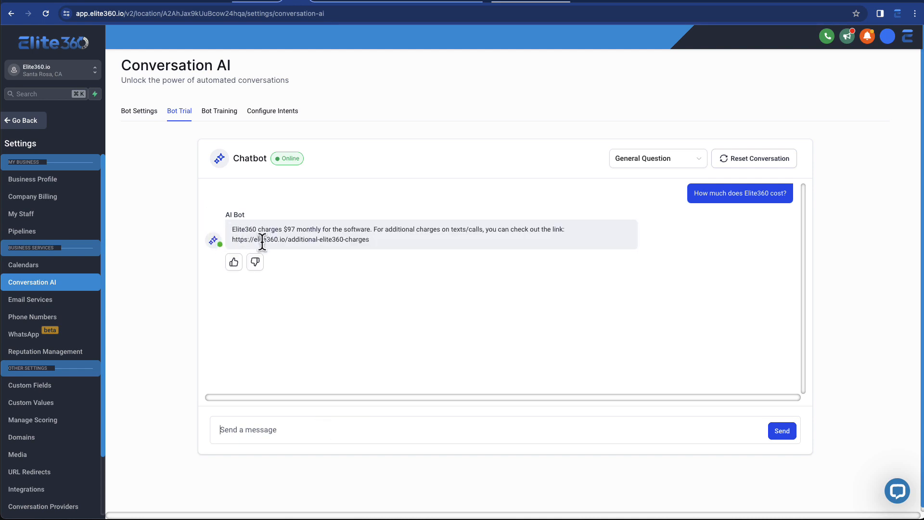
mouse_move(372, 254)
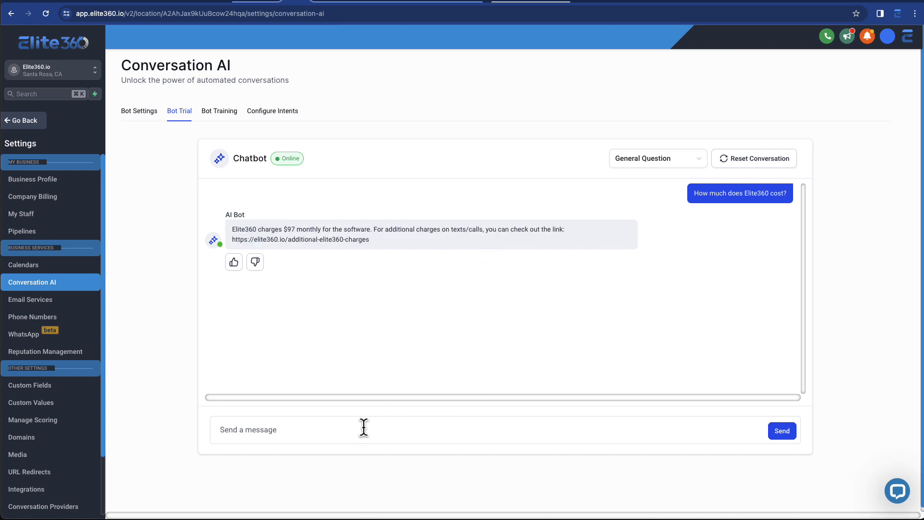
text(how long does that price last)
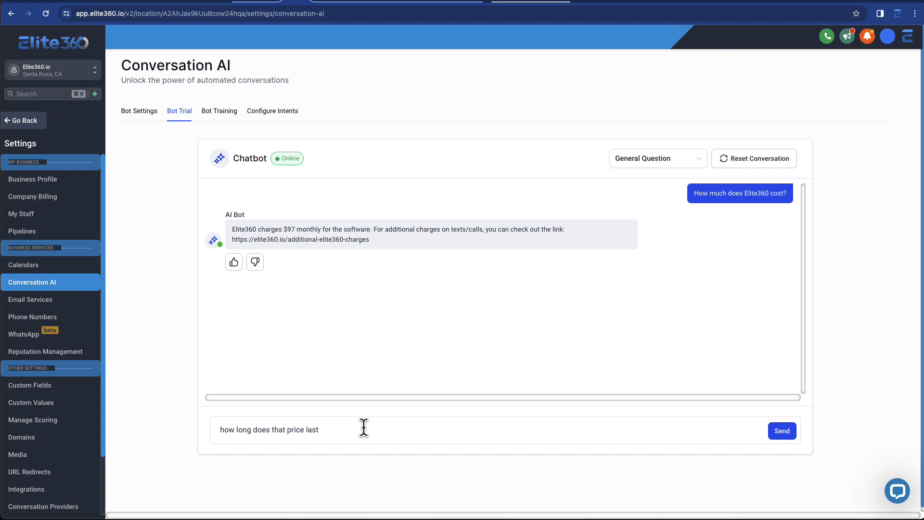
click(782, 430)
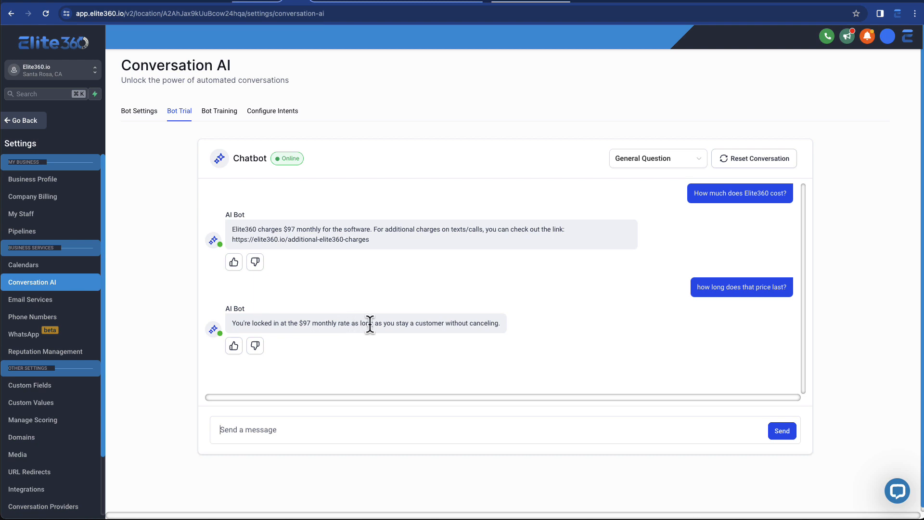
mouse_move(280, 326)
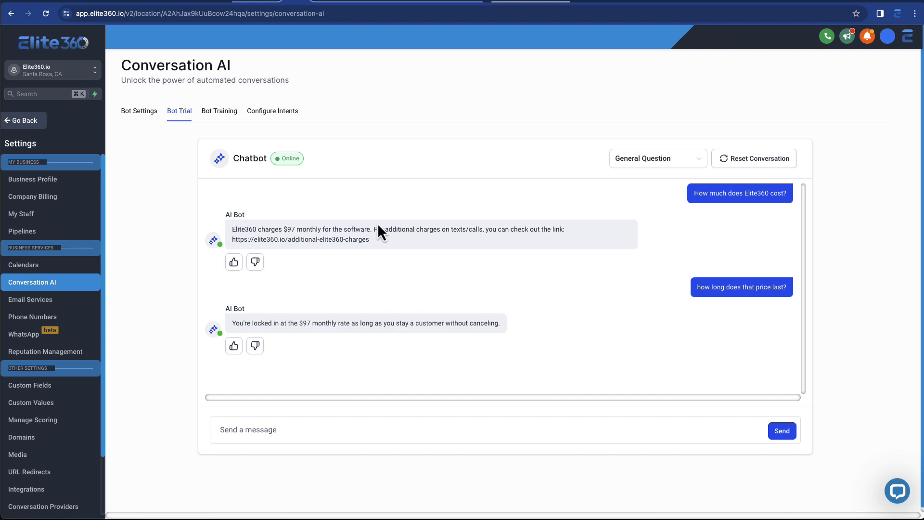
mouse_move(218, 111)
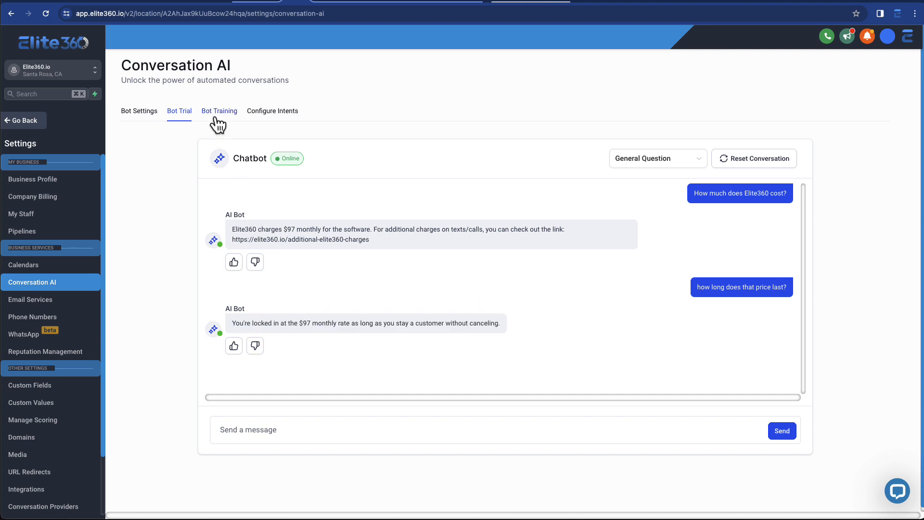
Review the bot's preference settings, then move to the Media settings page.
click(138, 110)
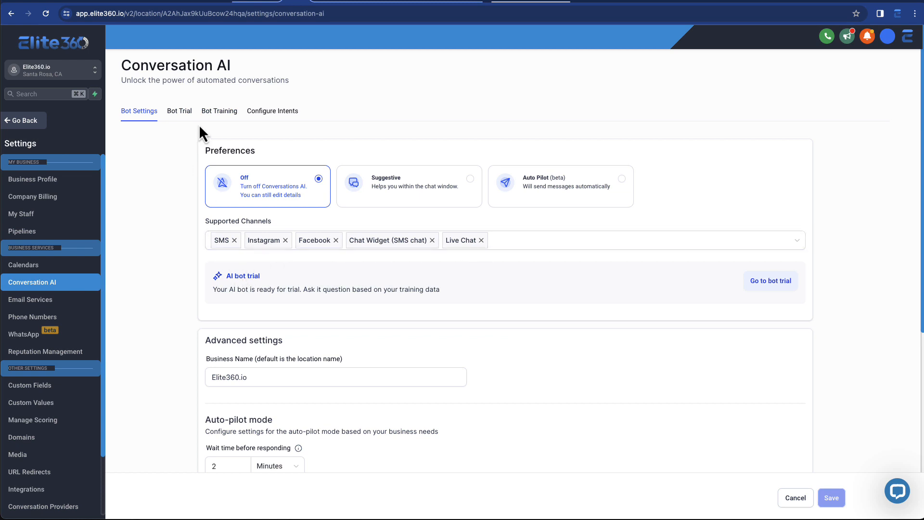
mouse_move(289, 194)
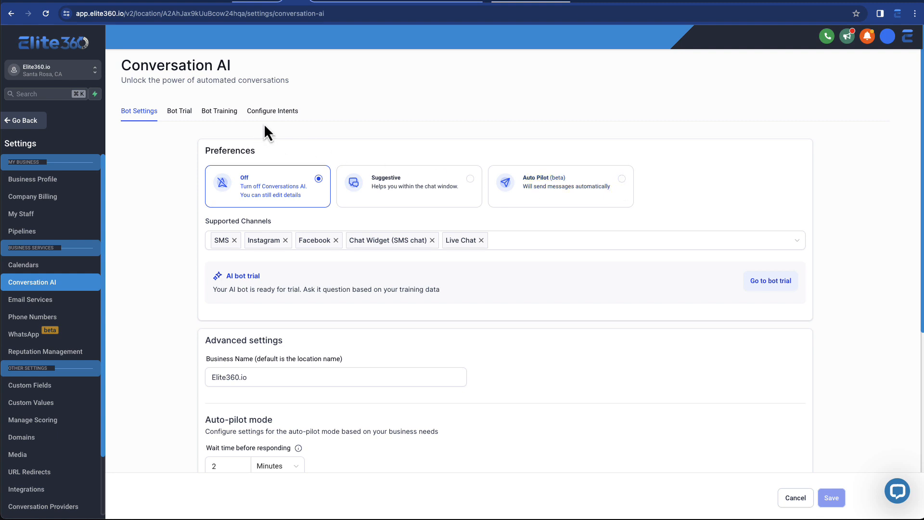
mouse_move(284, 171)
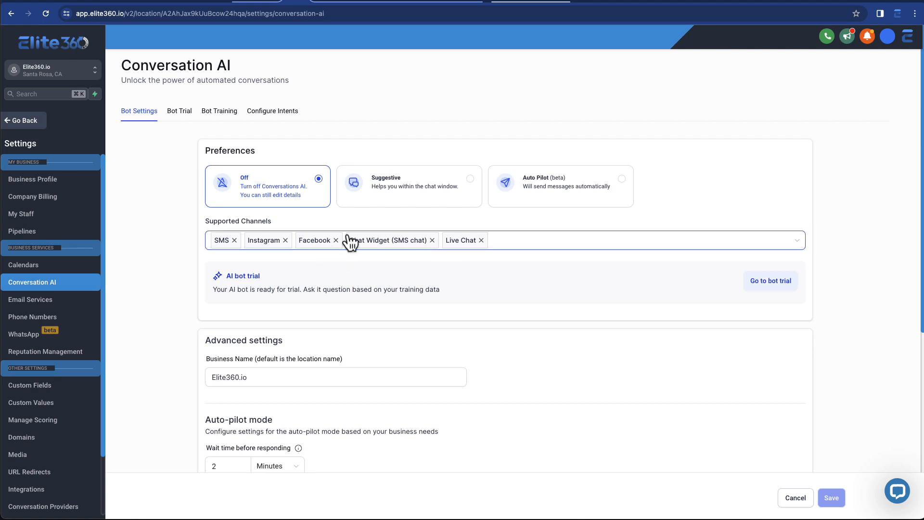
click(17, 449)
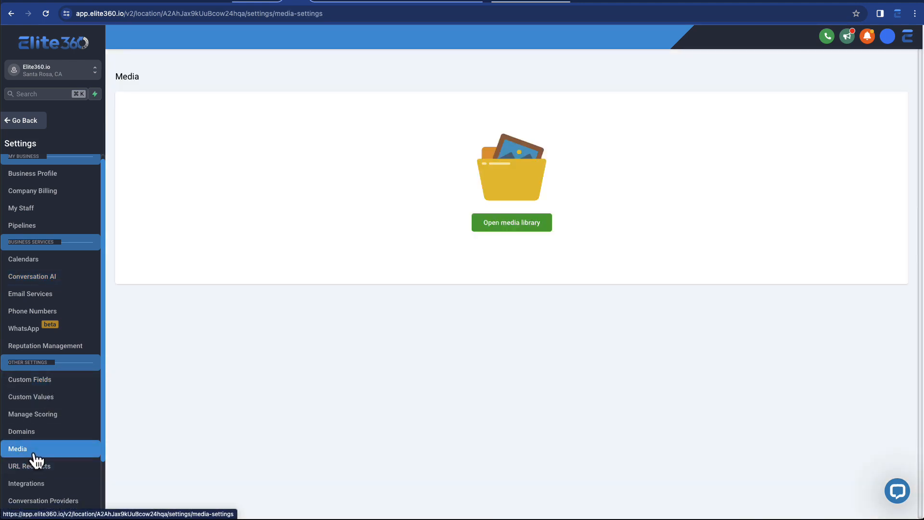
Browse the media library, peeking at the AI image creation form and closing it.
click(511, 222)
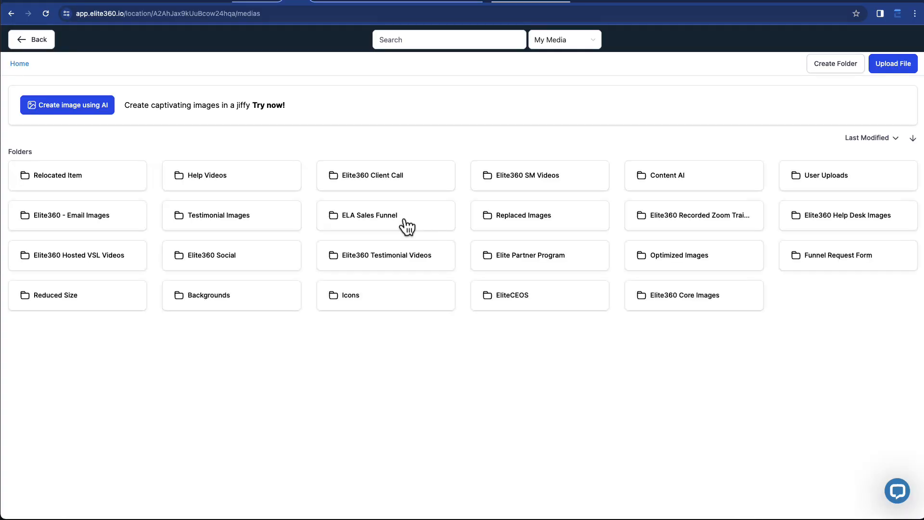
click(67, 105)
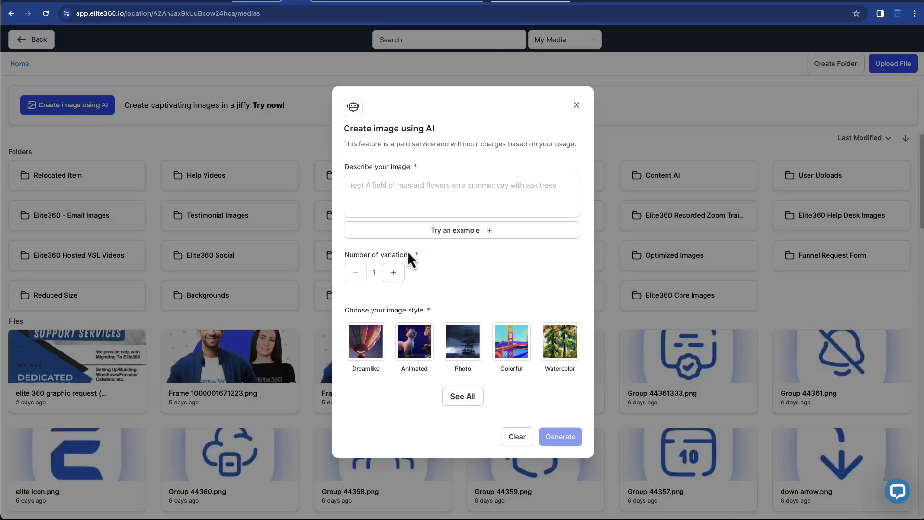
mouse_move(535, 127)
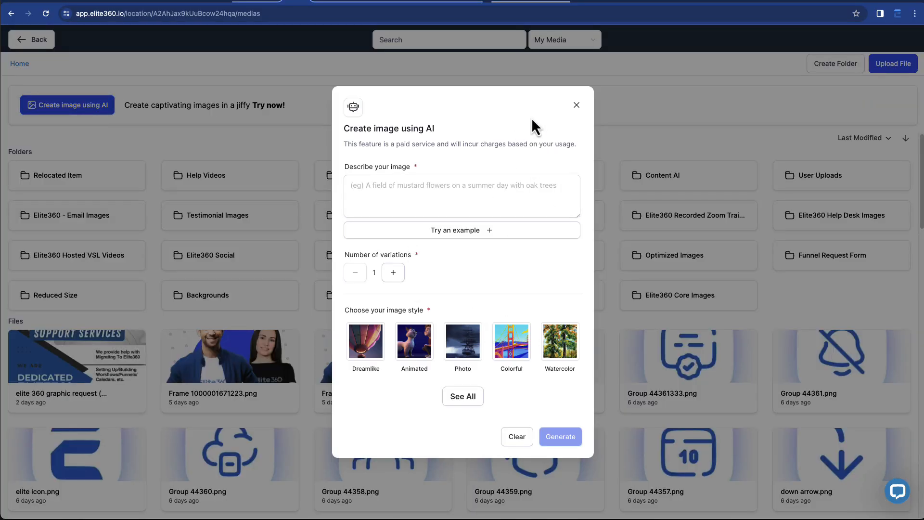
click(576, 105)
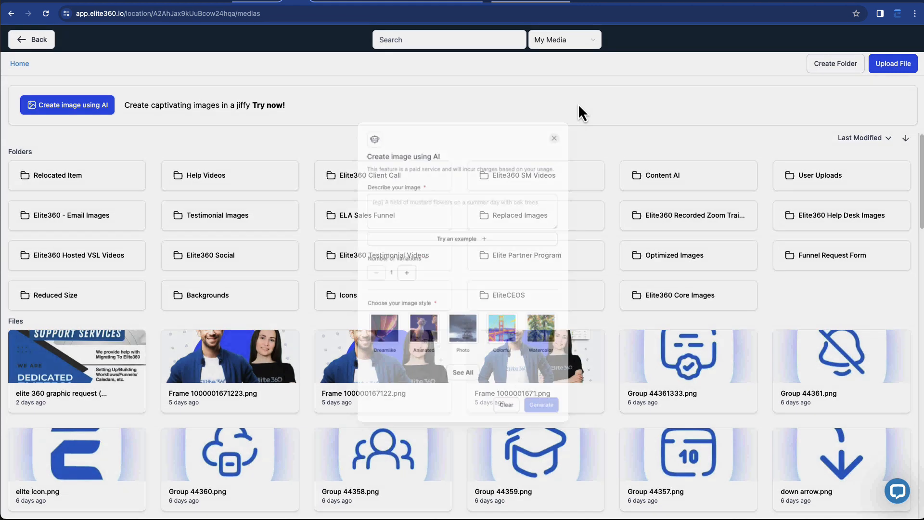
click(553, 138)
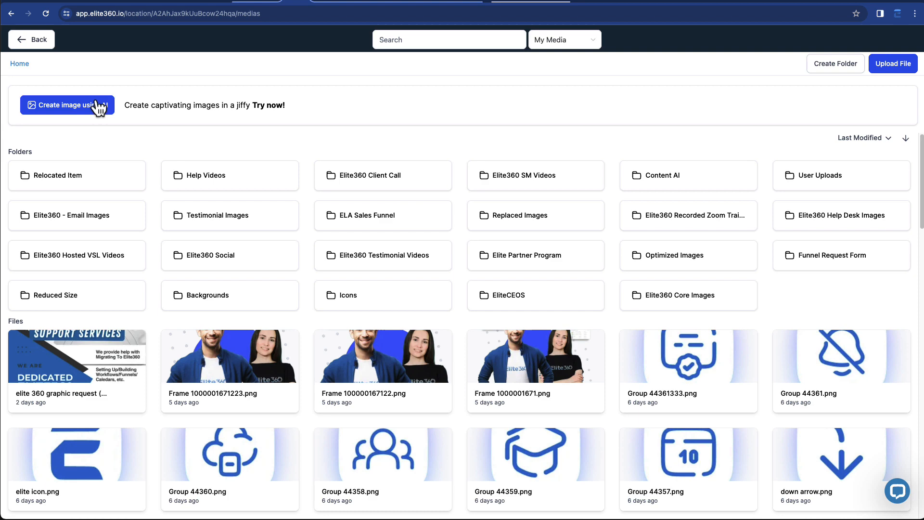
click(67, 105)
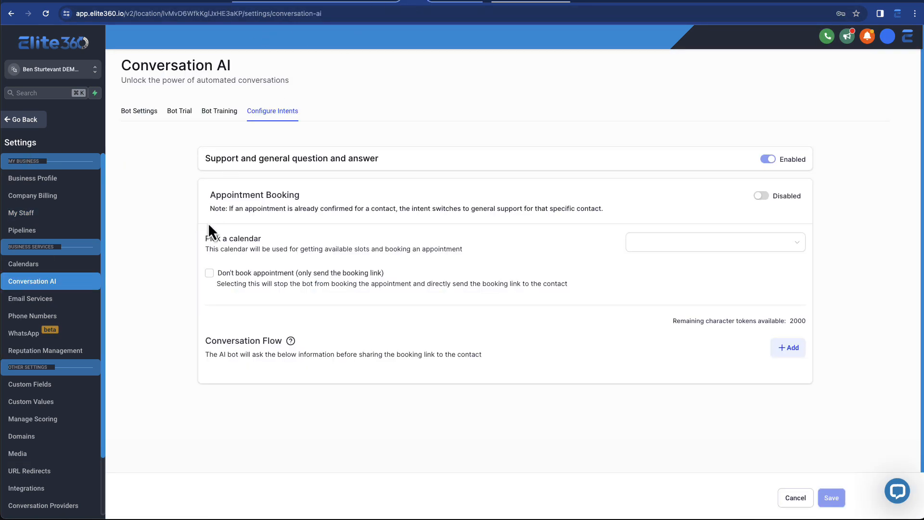
Leave settings and navigate to the Marketing email campaigns list with its one draft.
click(31, 298)
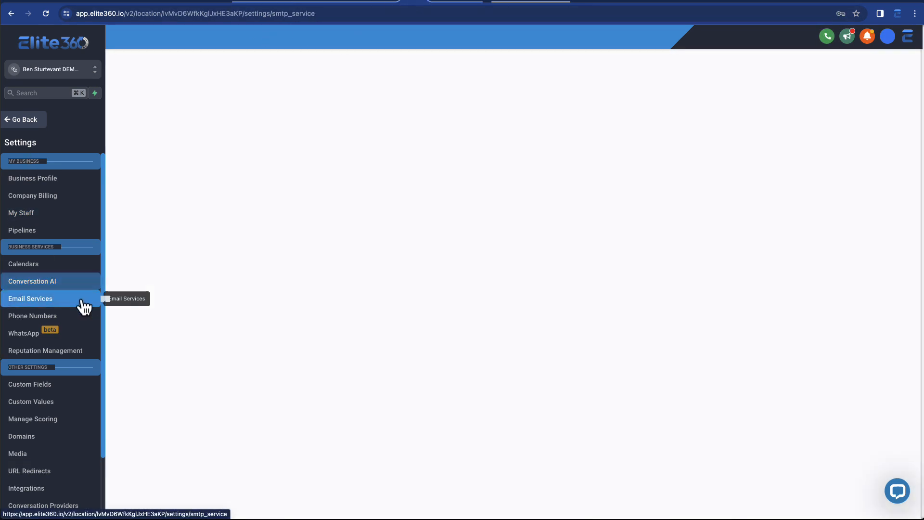
click(31, 299)
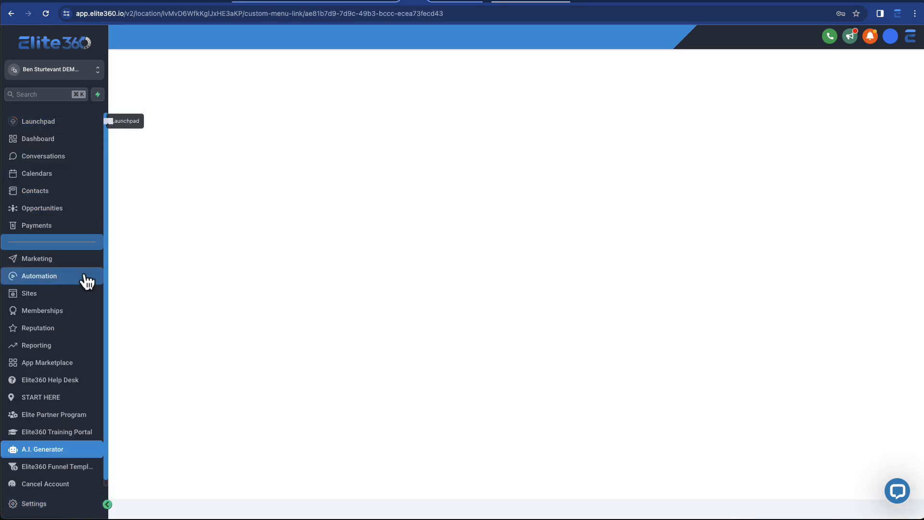
click(37, 258)
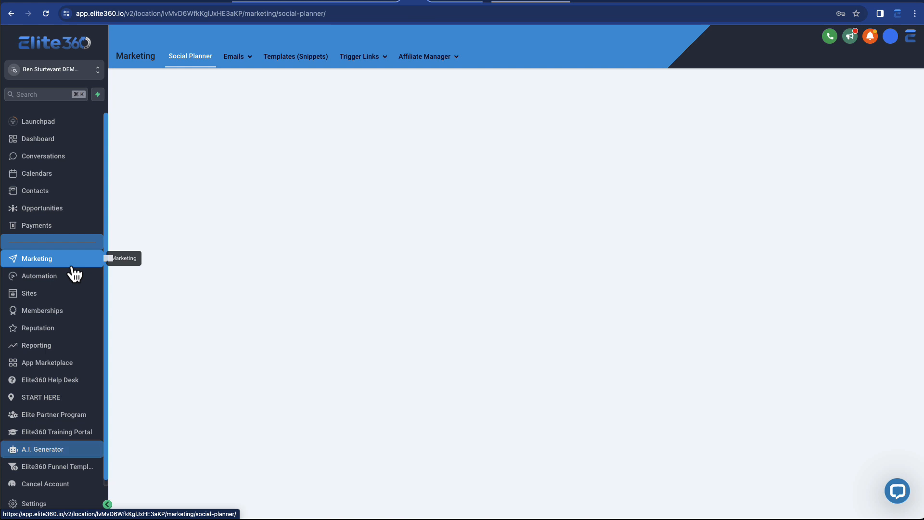
click(232, 55)
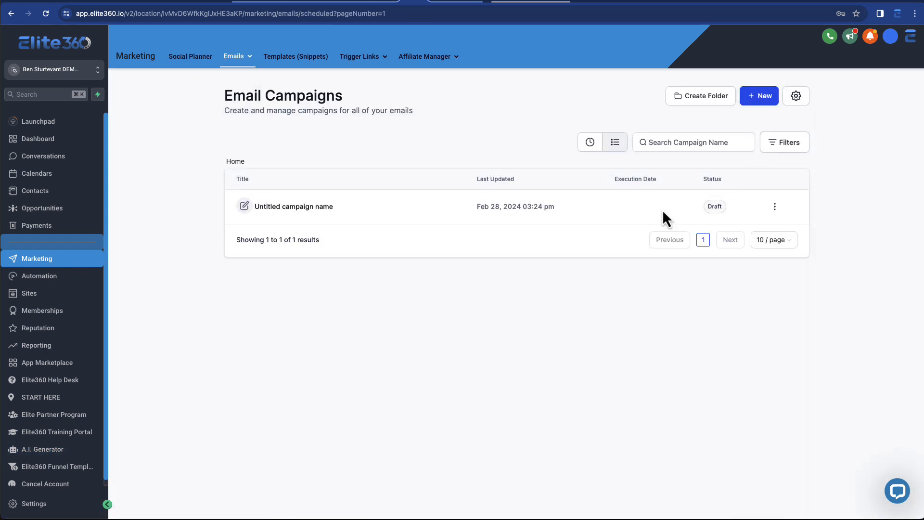
click(301, 206)
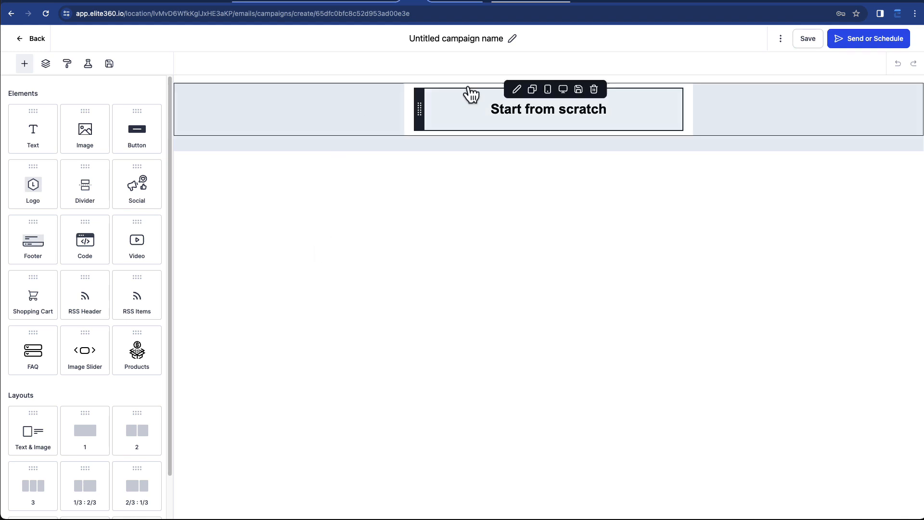
click(867, 39)
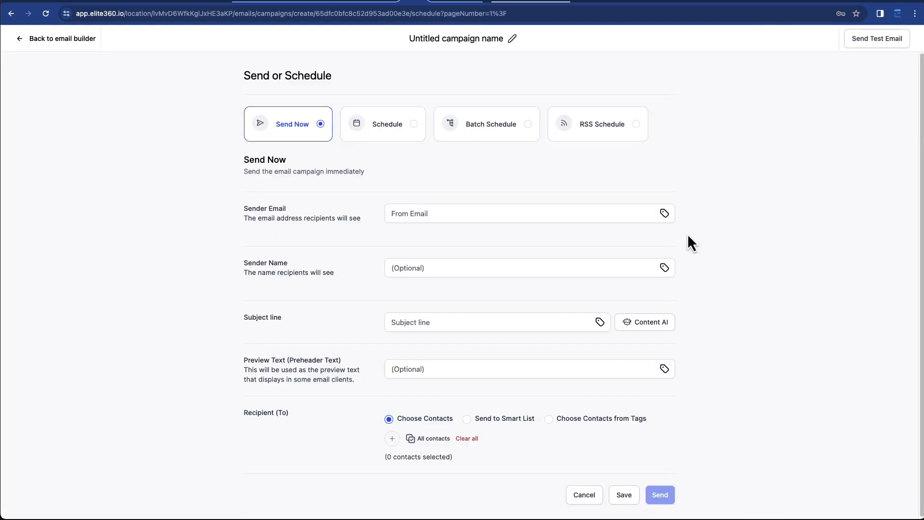
click(644, 321)
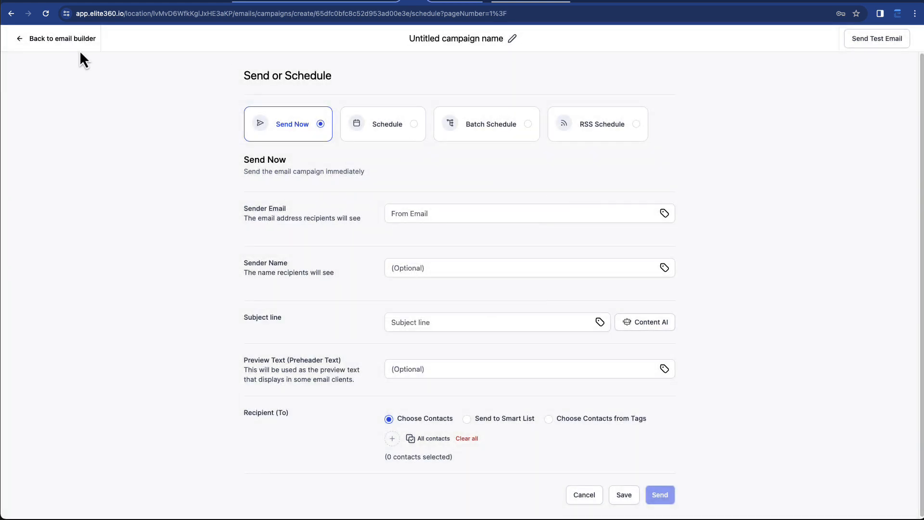
click(61, 38)
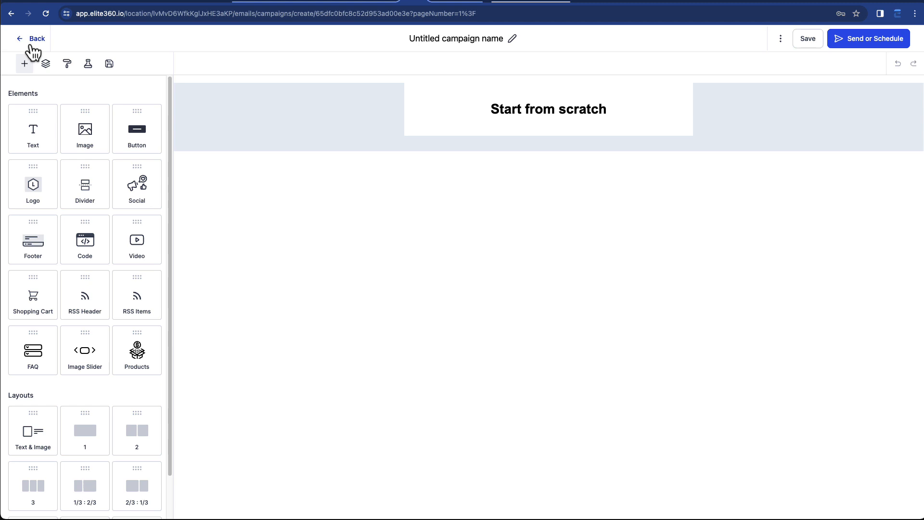
click(31, 38)
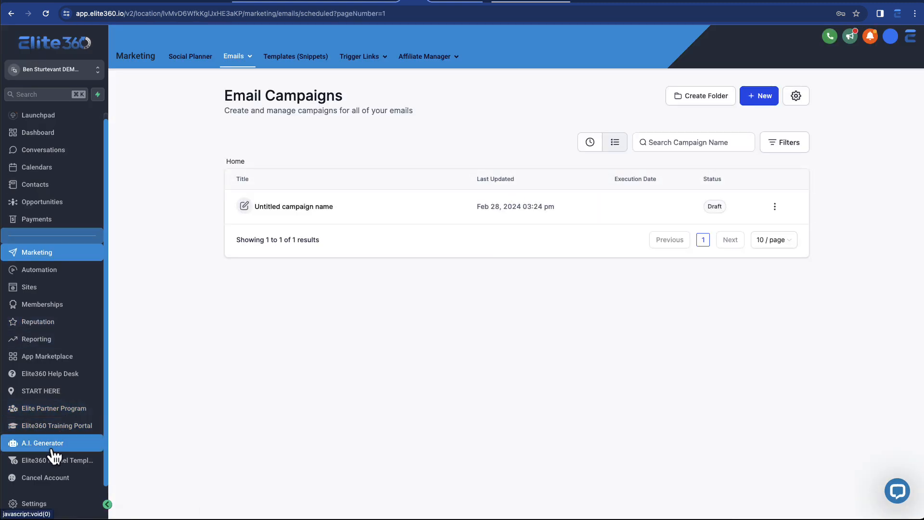
From the AI content tools, start the Welcome Series Email Generator form.
click(41, 443)
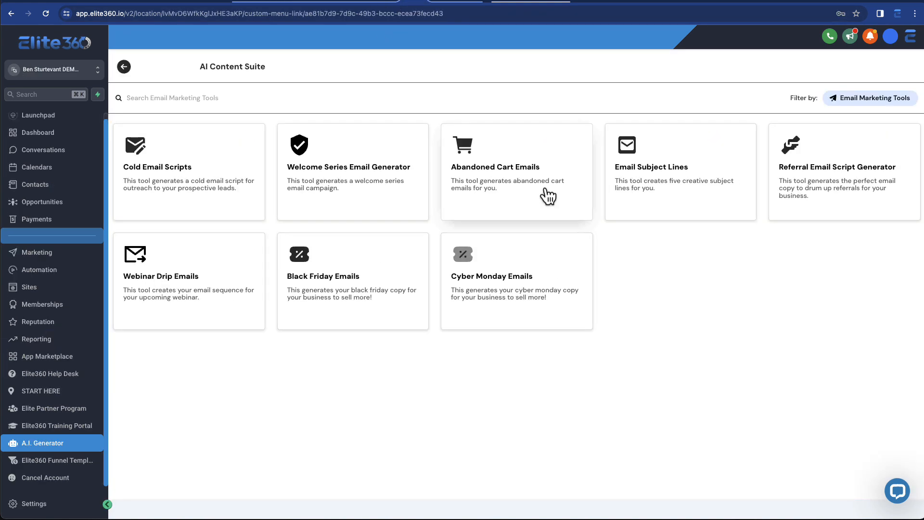
mouse_move(207, 198)
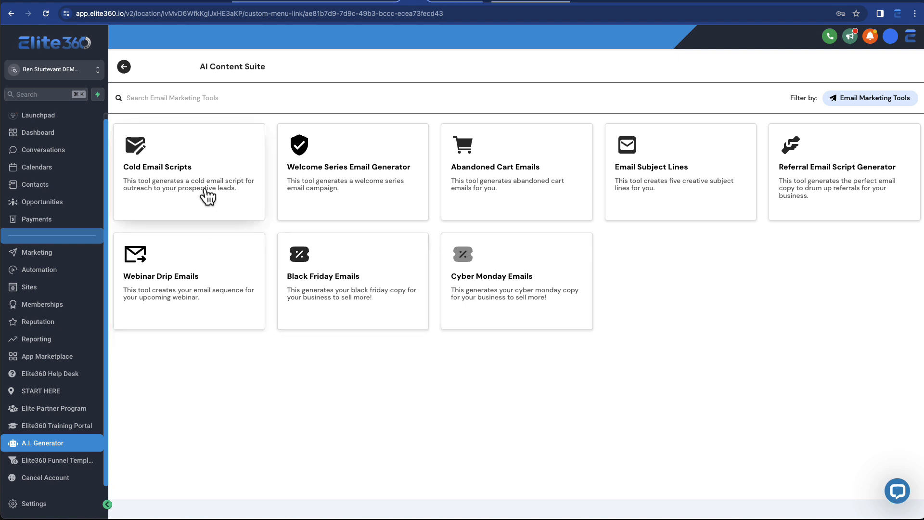
click(352, 171)
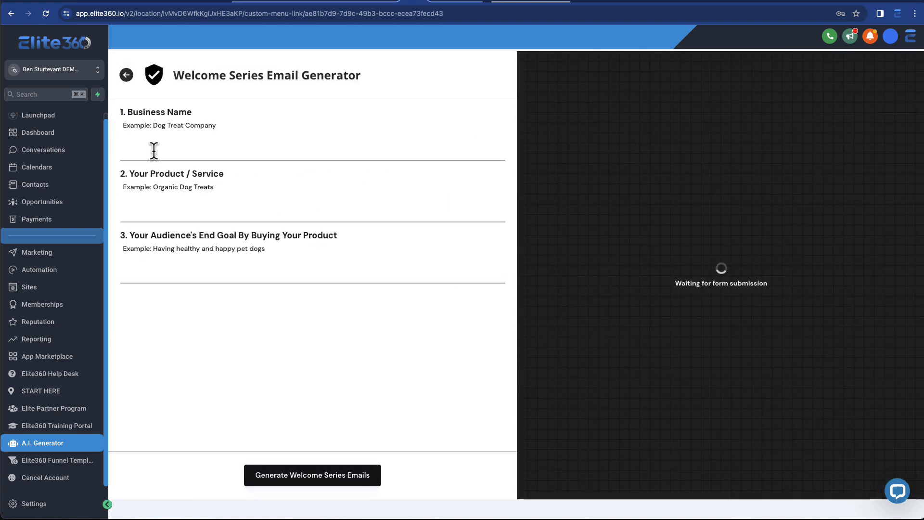
Generate a welcome series for Elite360, digital marketing software, goal 'make more money with better follow up systems'.
text(Elite360)
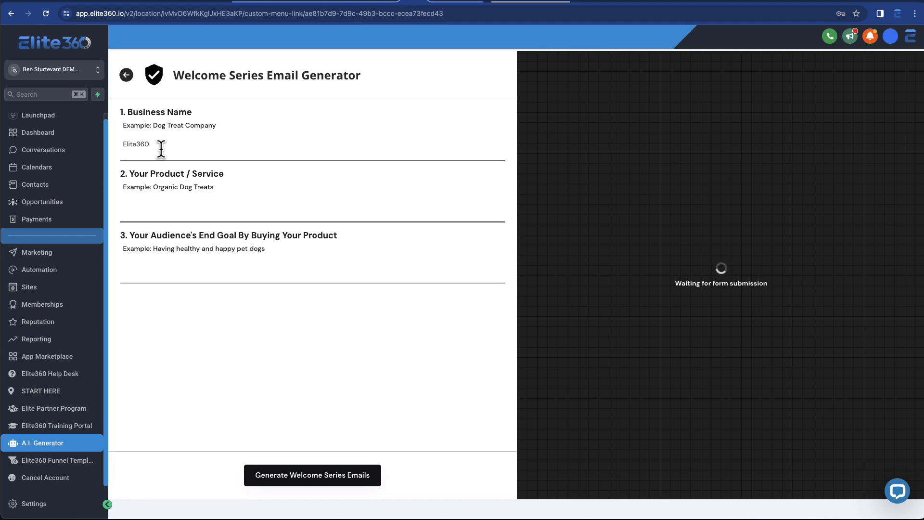
text(digital marketing software)
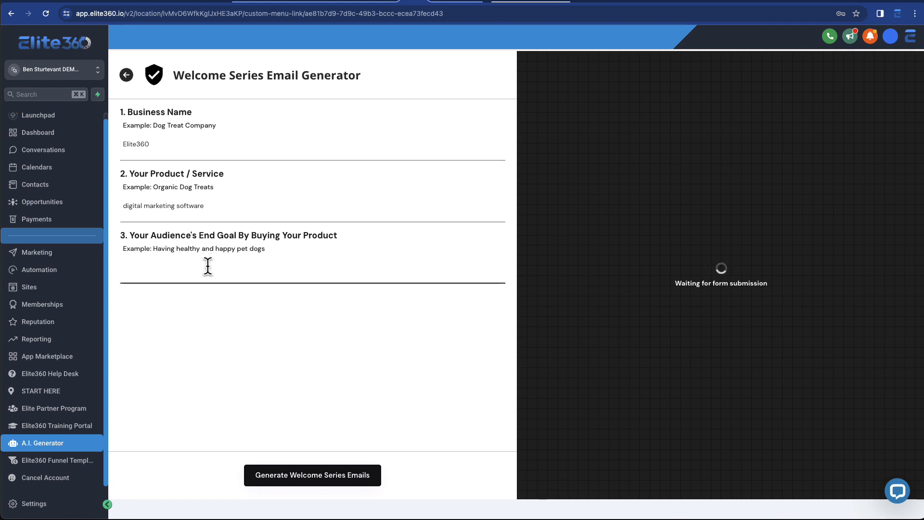
text(make more money with b)
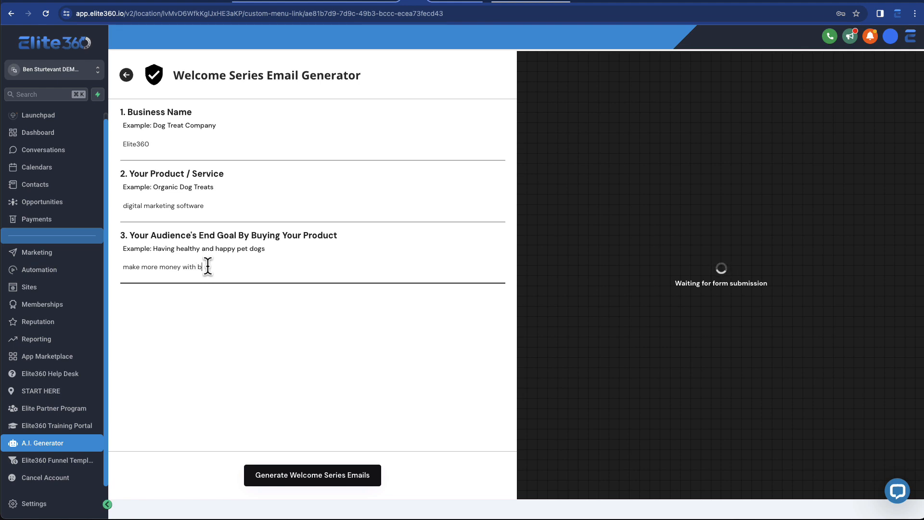
text(etter follow up systems)
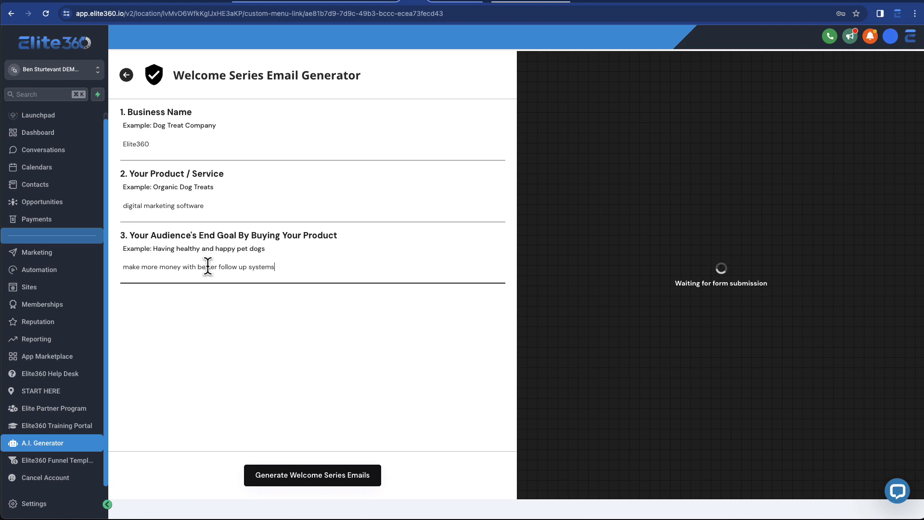
click(312, 474)
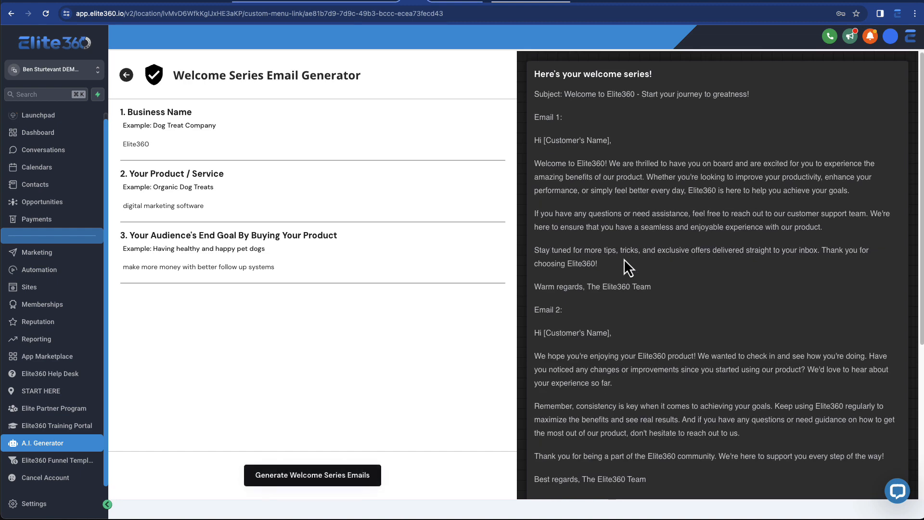
Review the three generated emails, selecting part of the first one's opening, then back out.
scroll(down, 3)
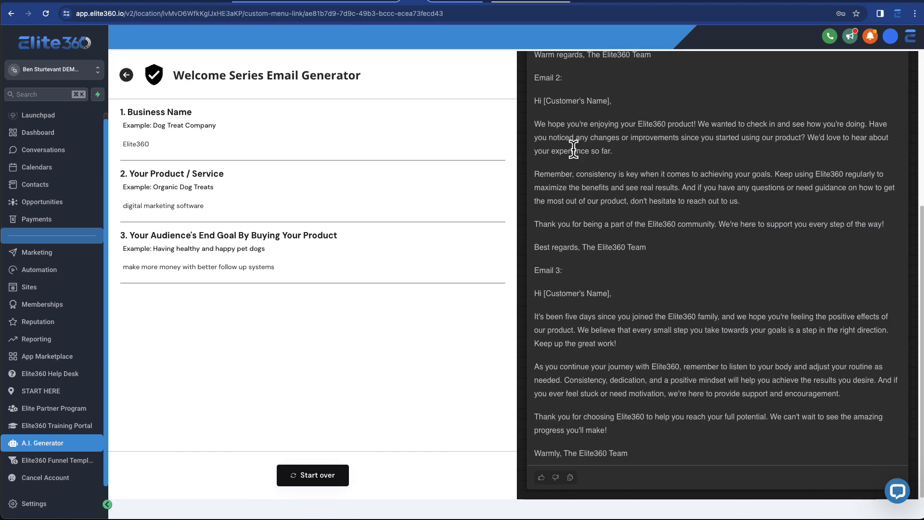
mouse_move(666, 136)
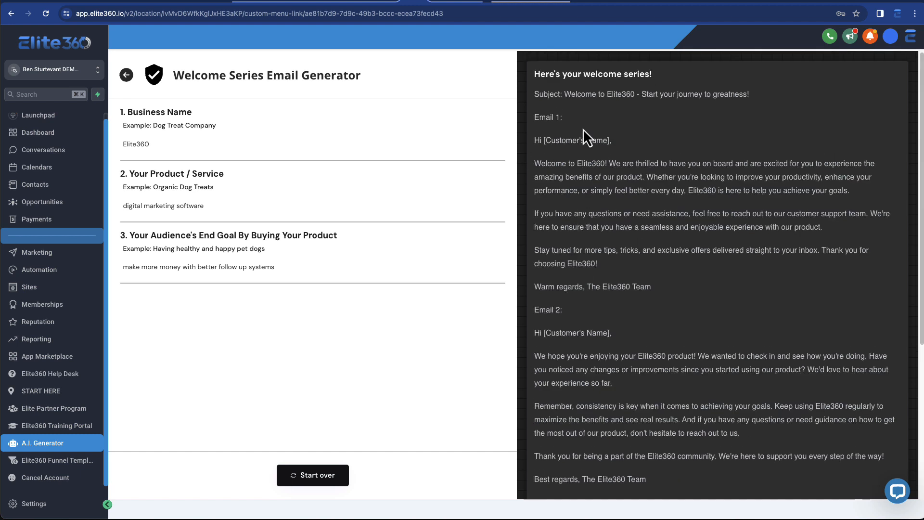
drag(602, 163, 817, 177)
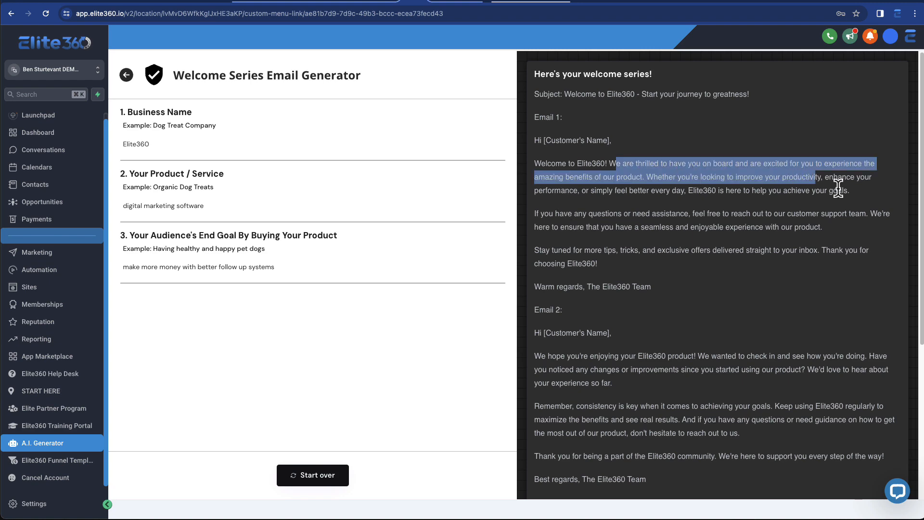
scroll(down, 3)
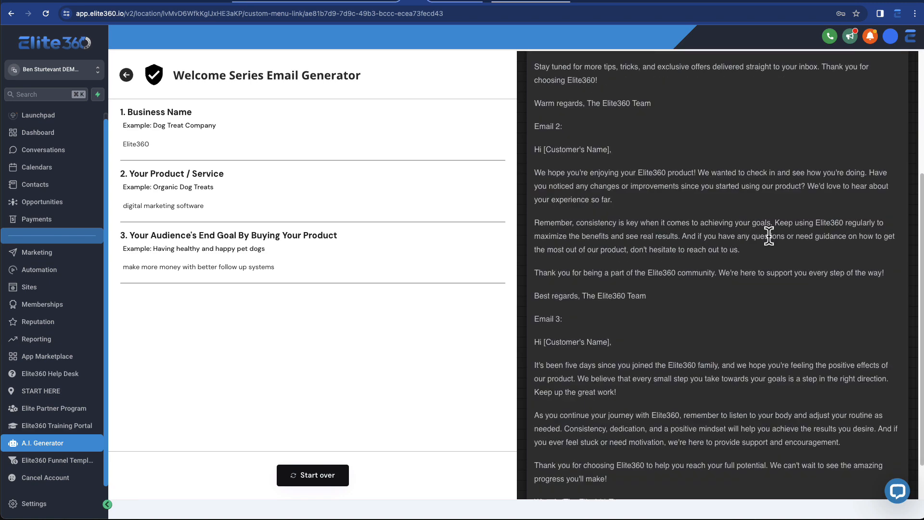
click(126, 75)
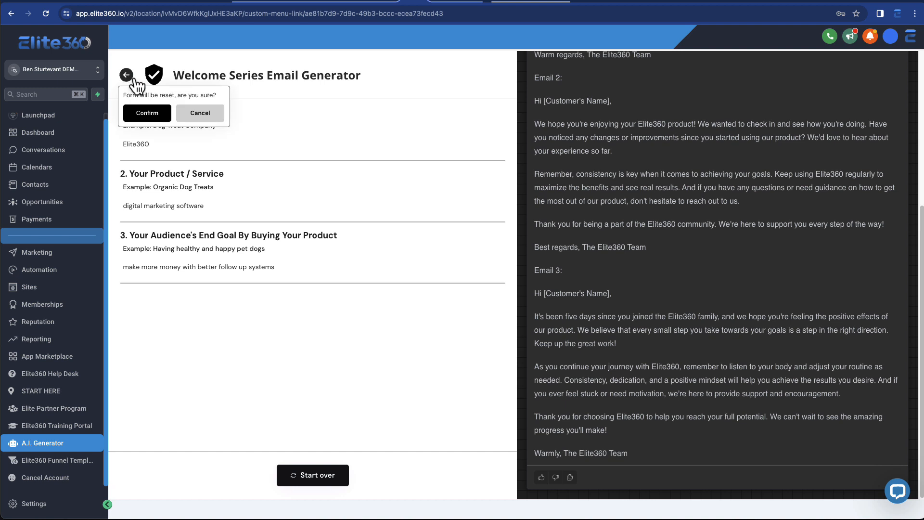
Confirm resetting the form and return to the AI Content Suite tools list.
click(147, 112)
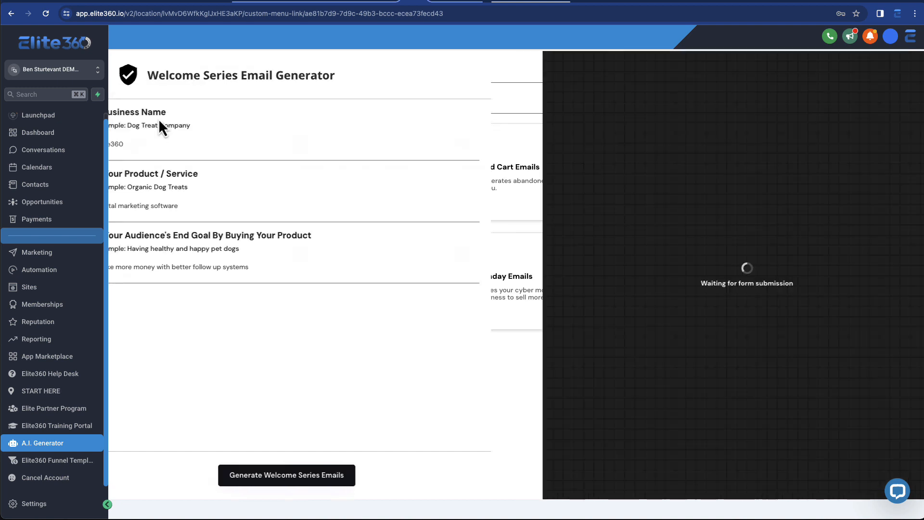
click(124, 66)
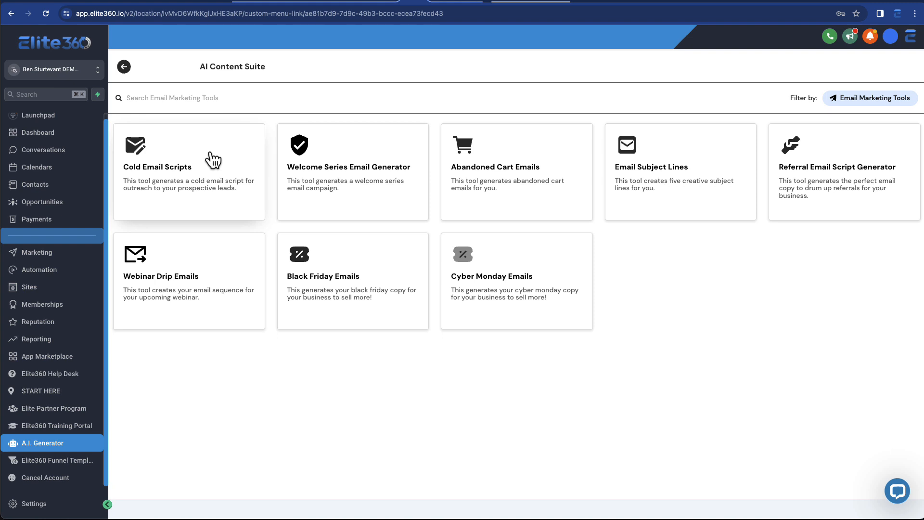
mouse_move(201, 225)
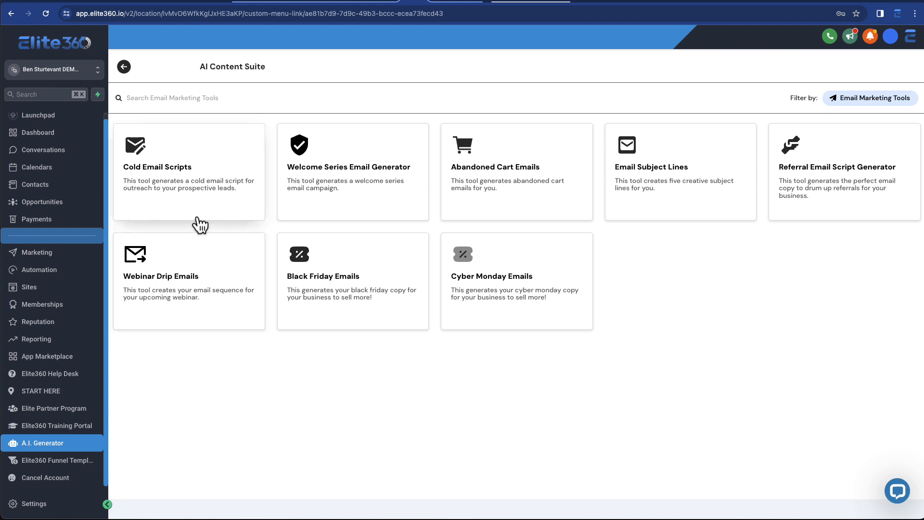
mouse_move(173, 154)
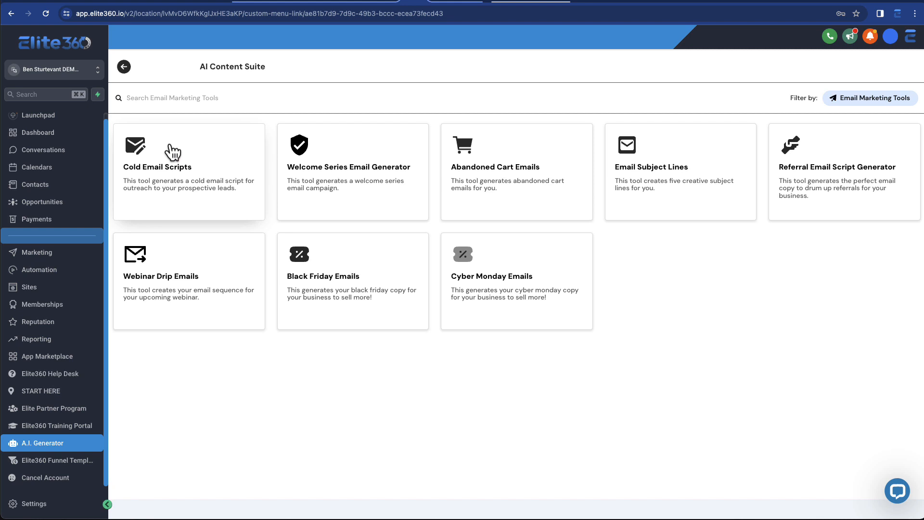
mouse_move(371, 254)
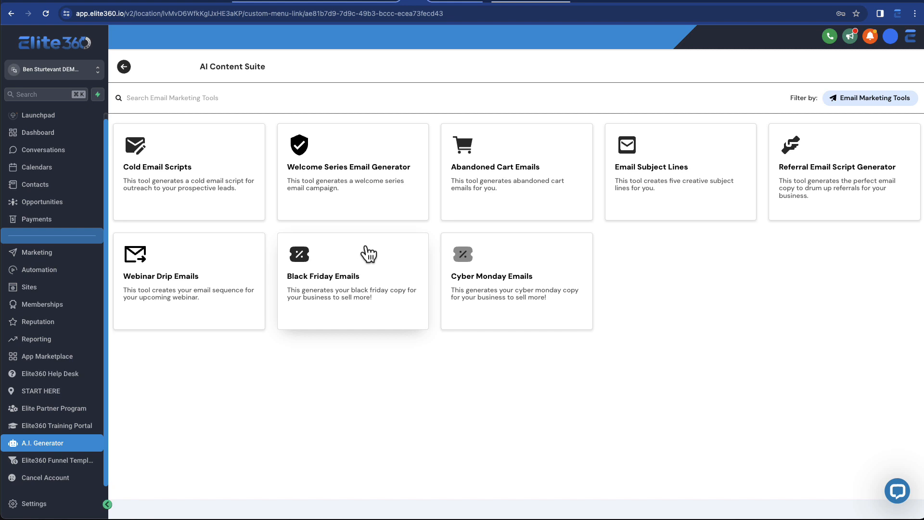
mouse_move(367, 245)
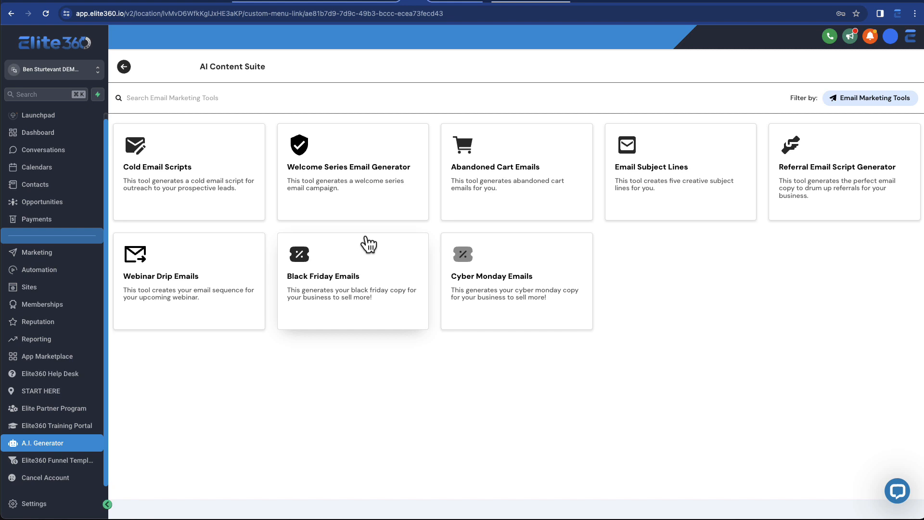
mouse_move(356, 235)
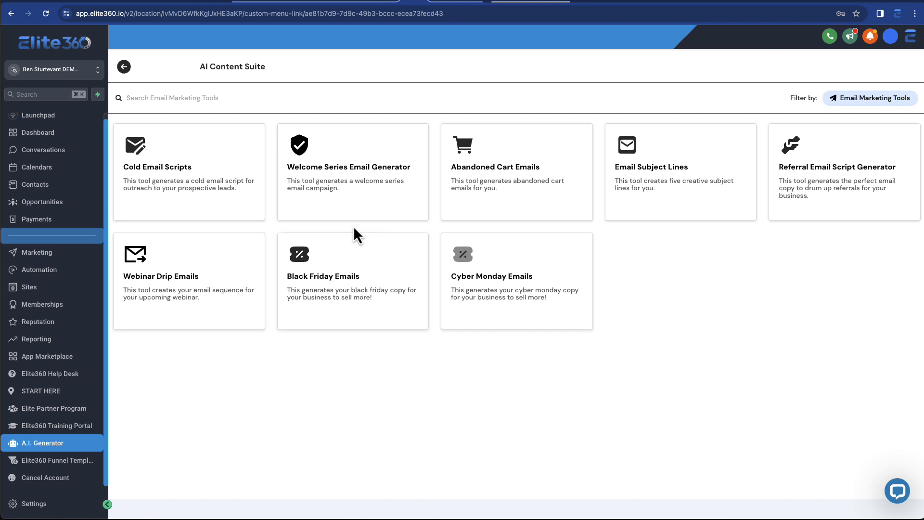
mouse_move(211, 152)
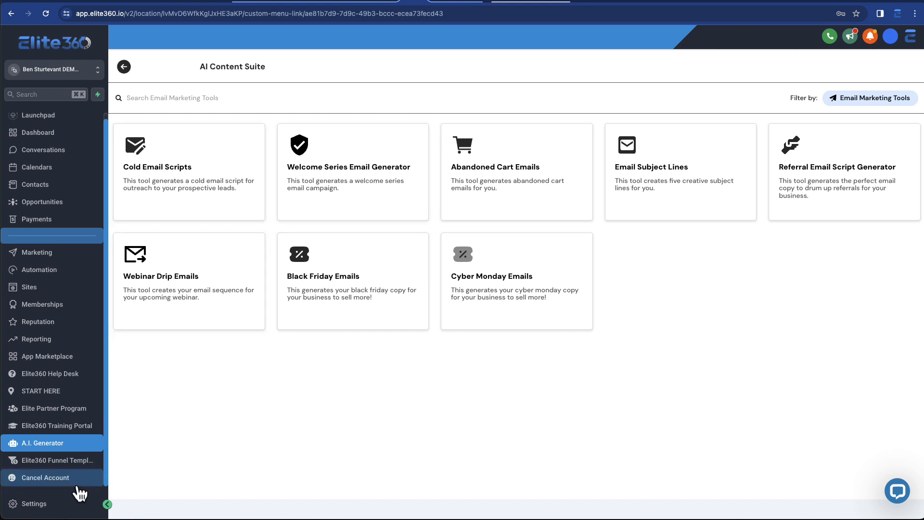
mouse_move(100, 377)
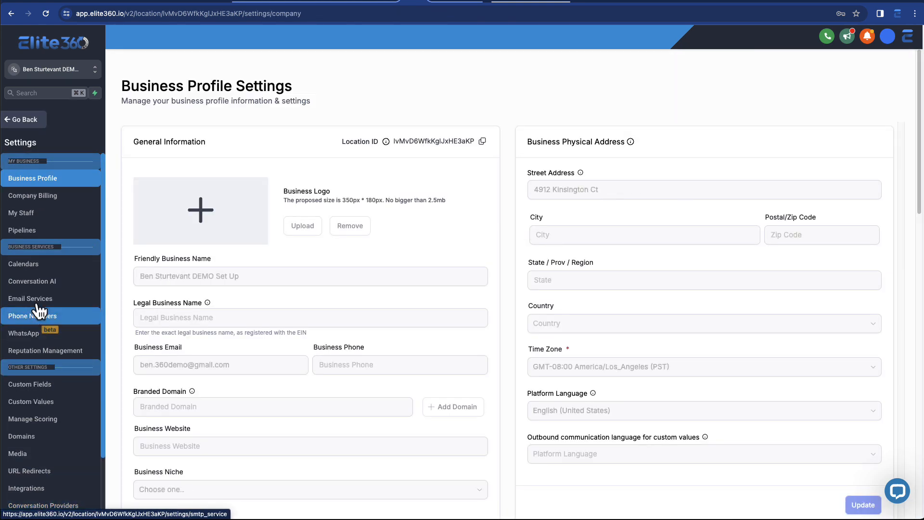
Return to Conversation AI bot settings showing the bot off and SMS as the only channel.
click(32, 281)
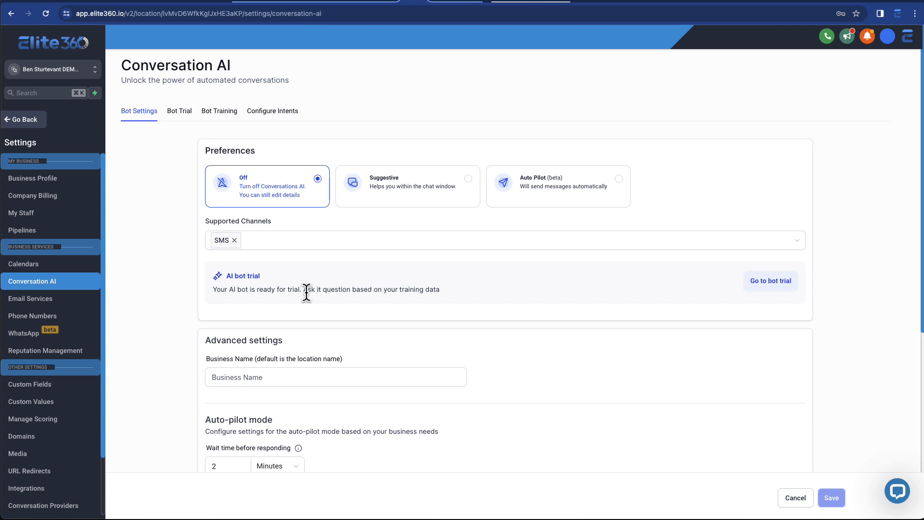
scroll(down, 3)
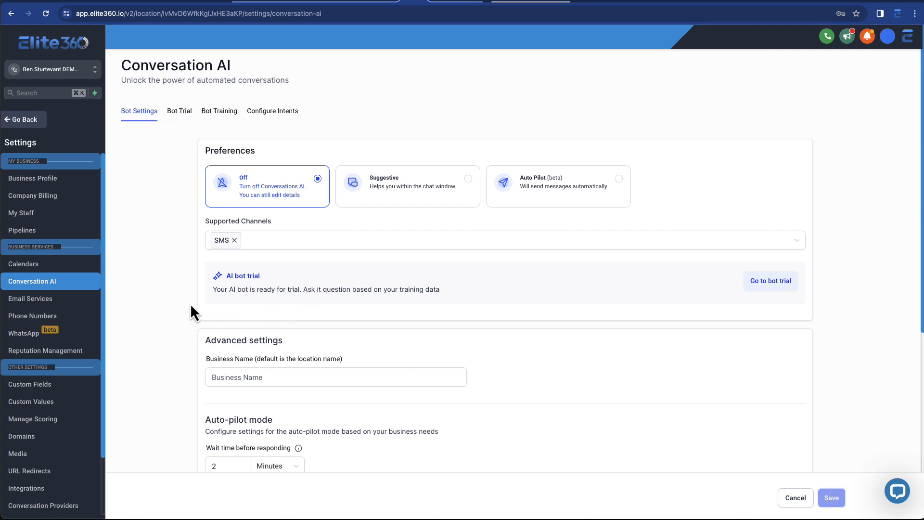
mouse_move(170, 312)
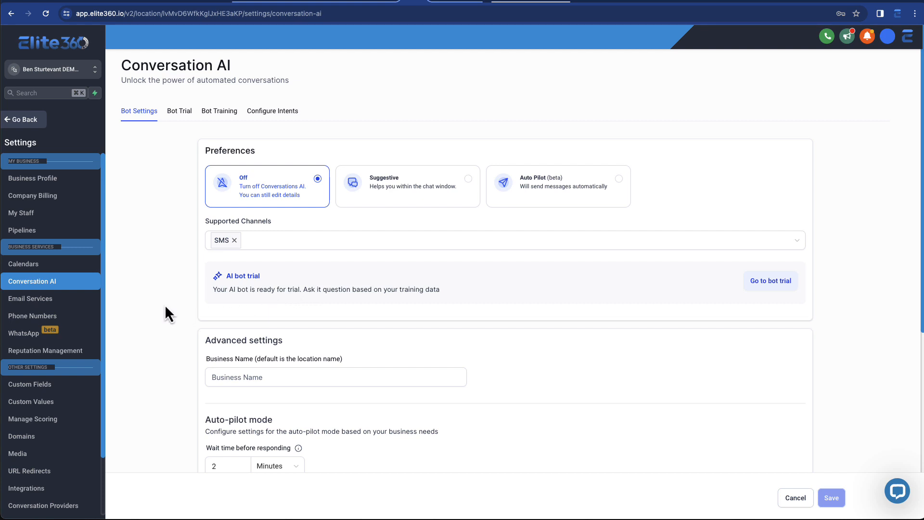
scroll(down, 3)
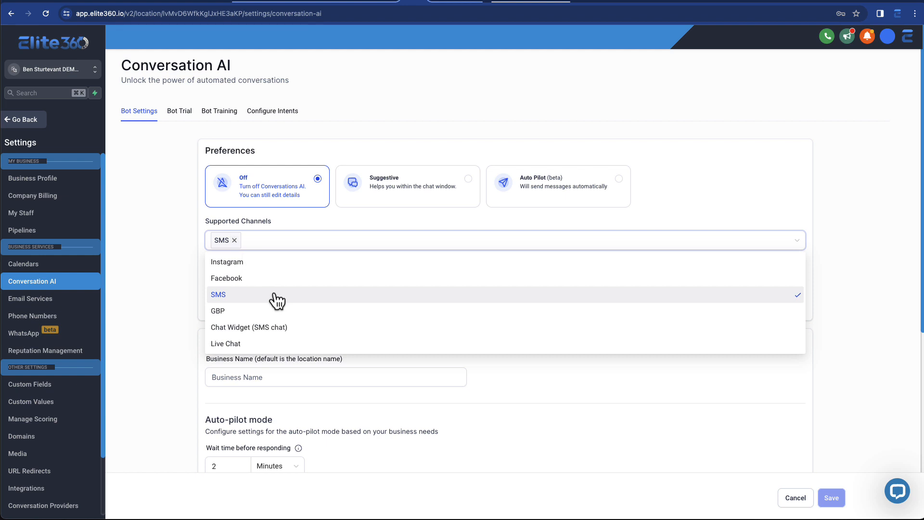
mouse_move(267, 295)
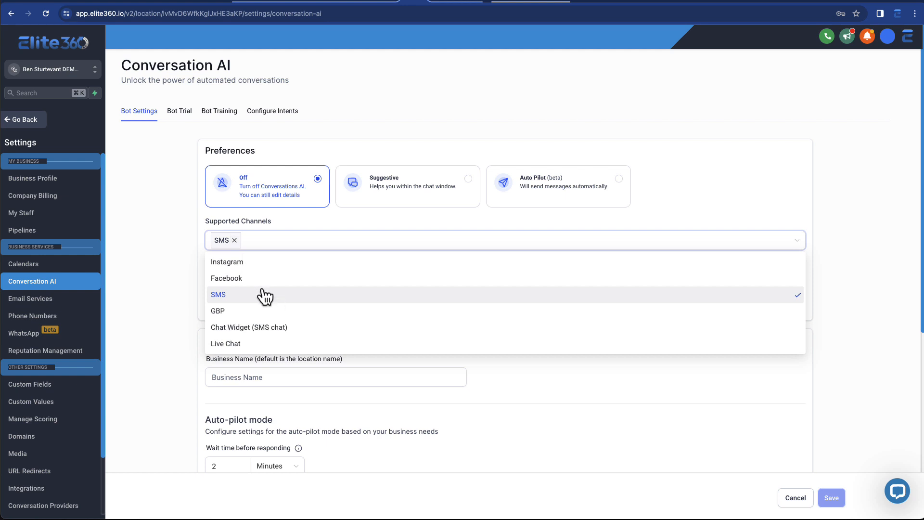
mouse_move(287, 316)
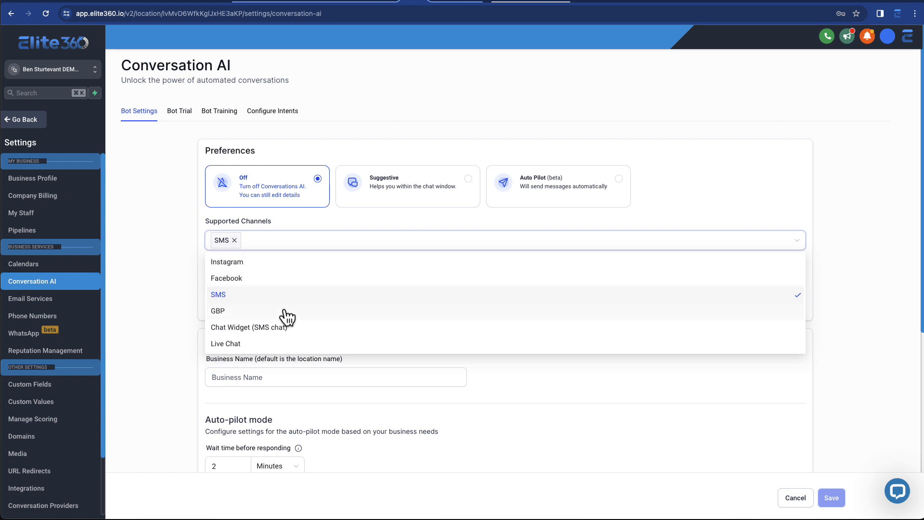